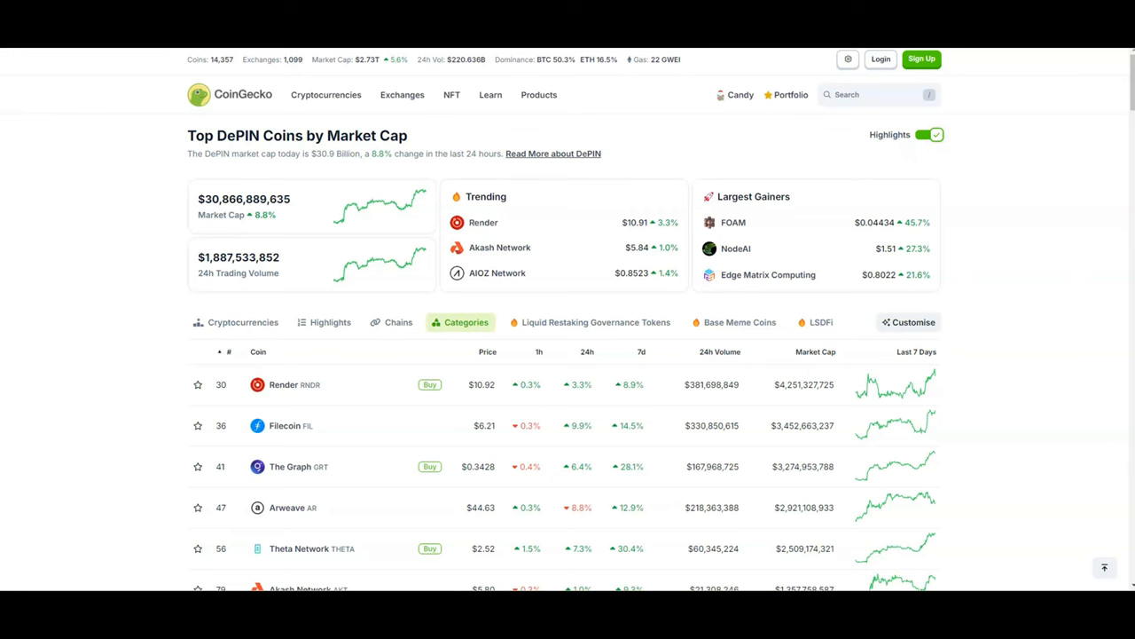
mouse_move(39, 68)
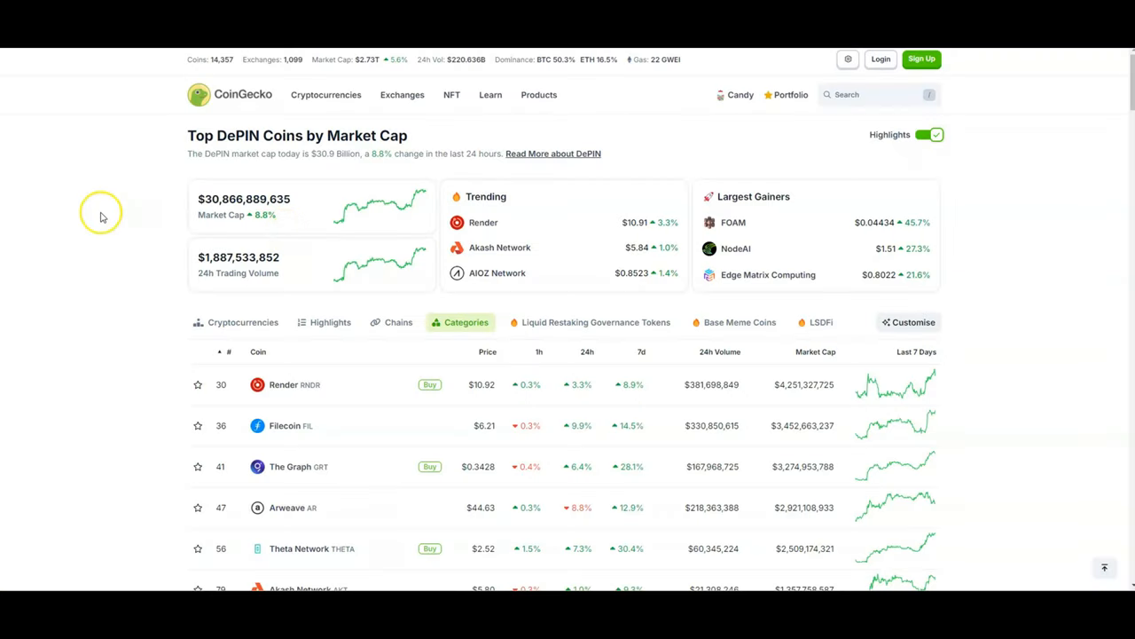
mouse_move(102, 217)
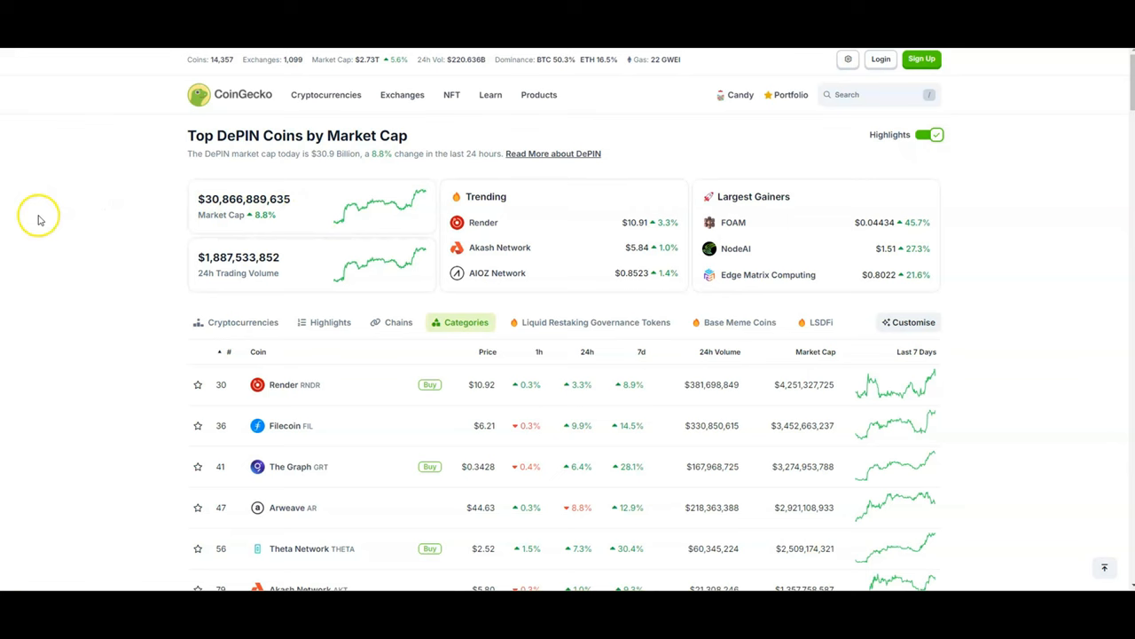
mouse_move(120, 244)
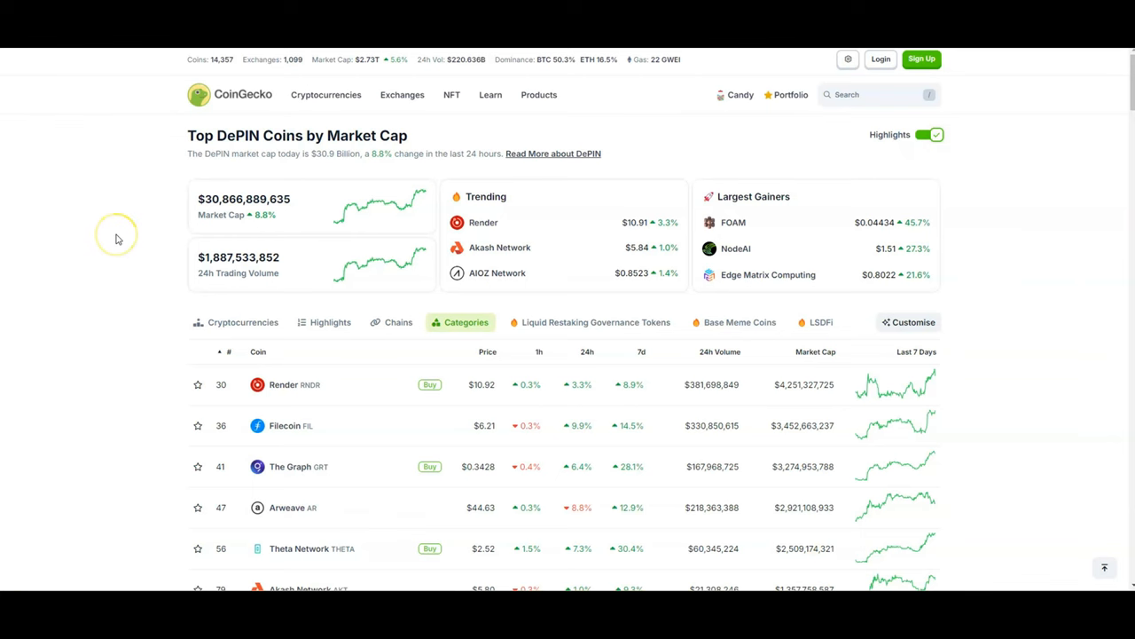
mouse_move(117, 237)
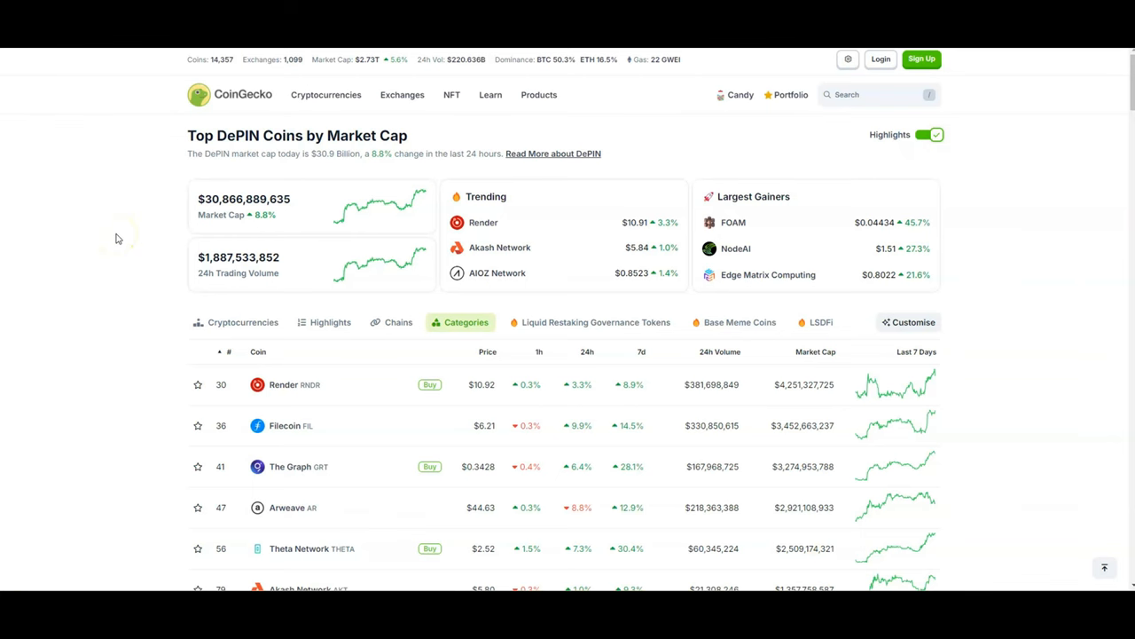
mouse_move(71, 109)
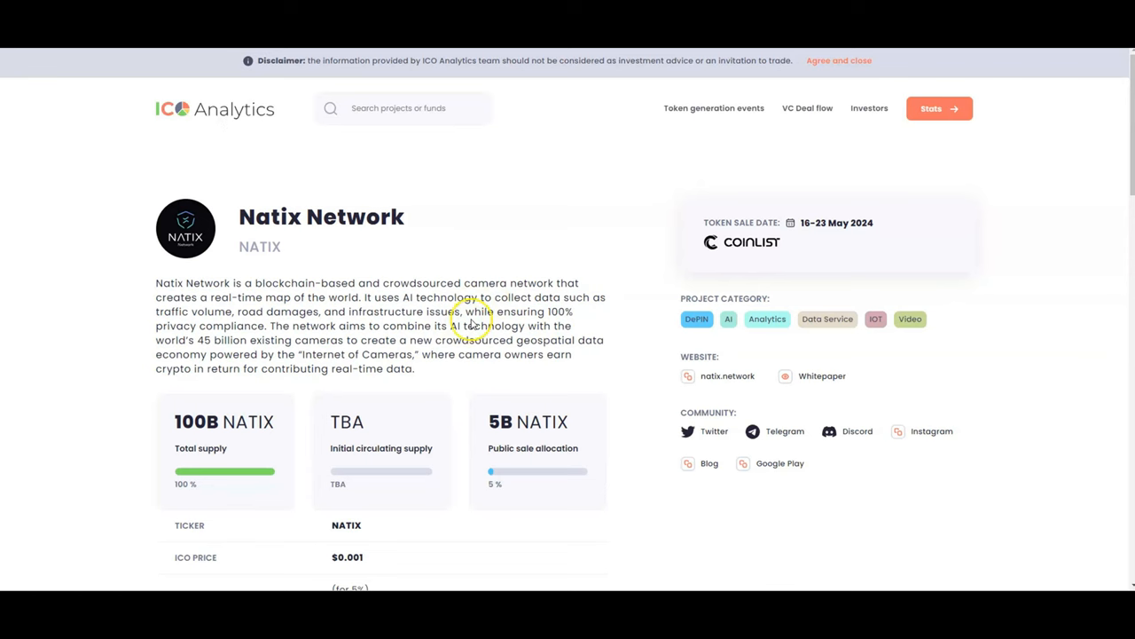
- Scroll to Natix Network's $8.10M total raised and April 2024 investors, then open NATIX's X post
scroll(down, 3)
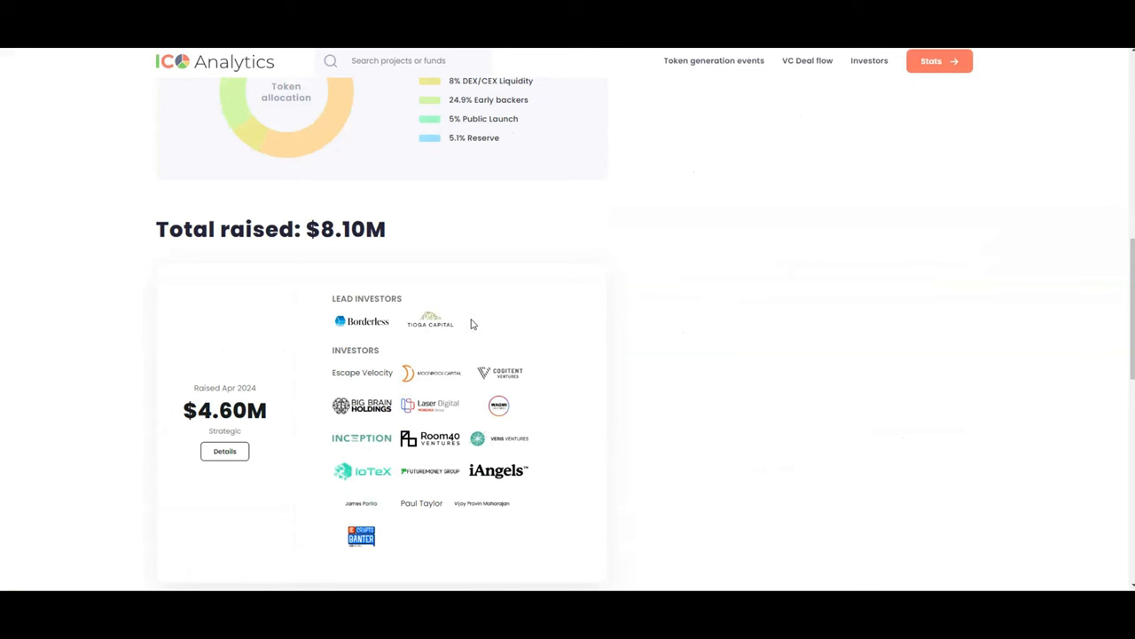
scroll(down, 3)
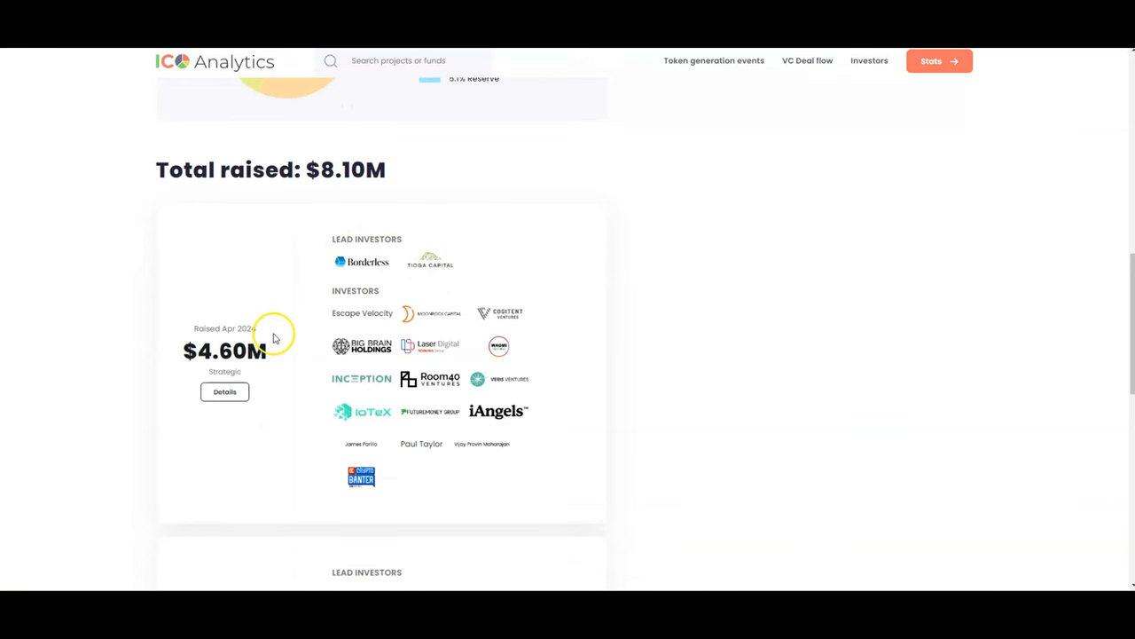
mouse_move(468, 304)
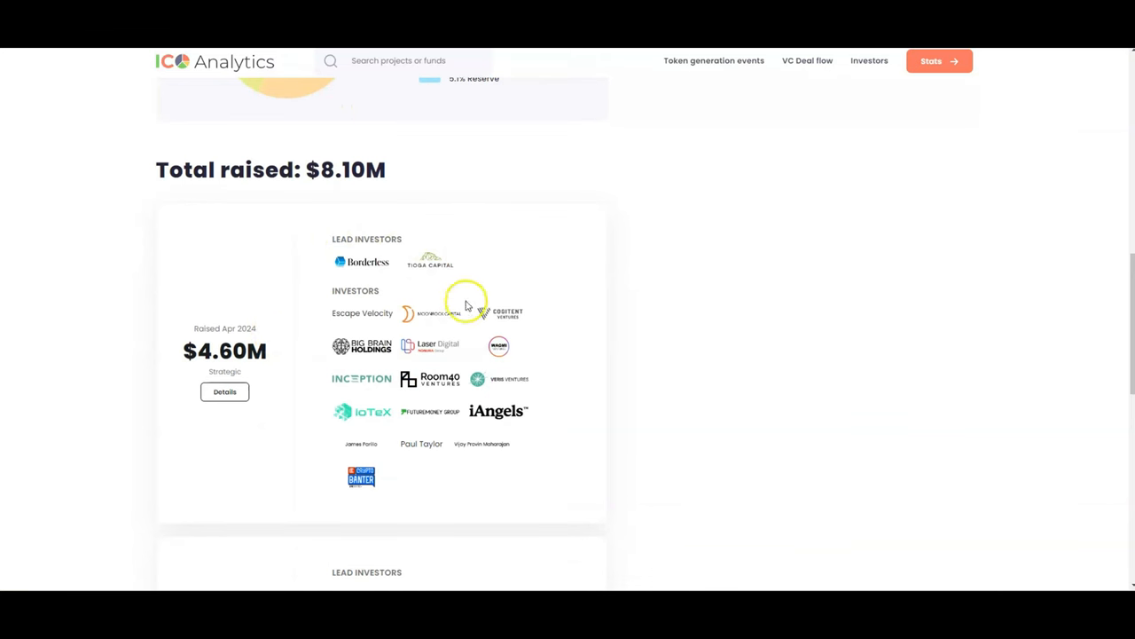
mouse_move(368, 262)
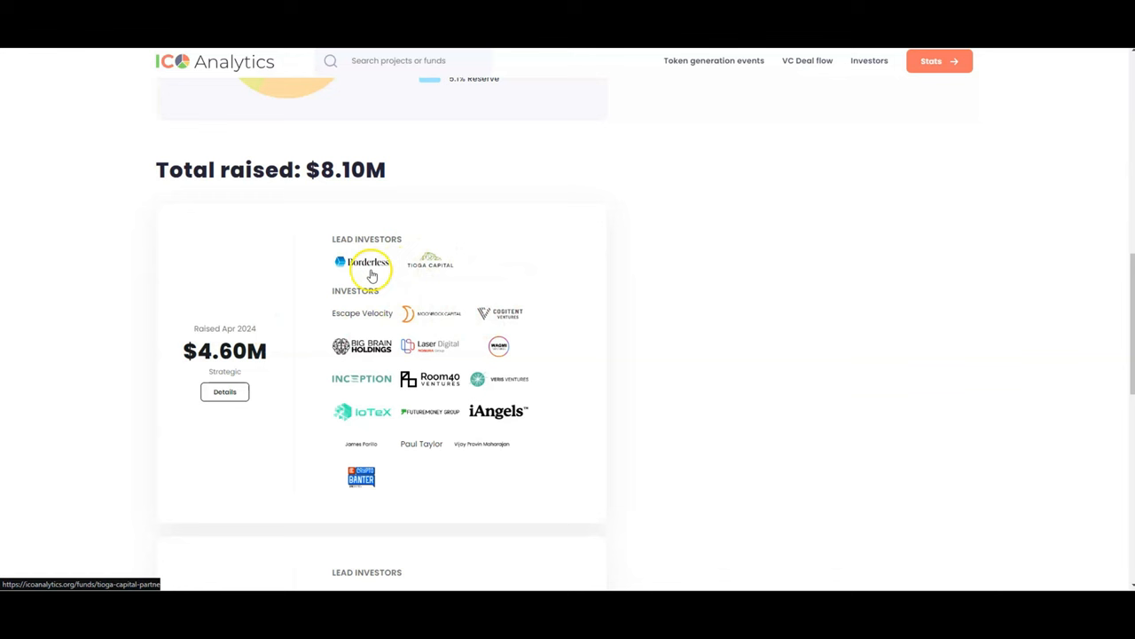
mouse_move(400, 335)
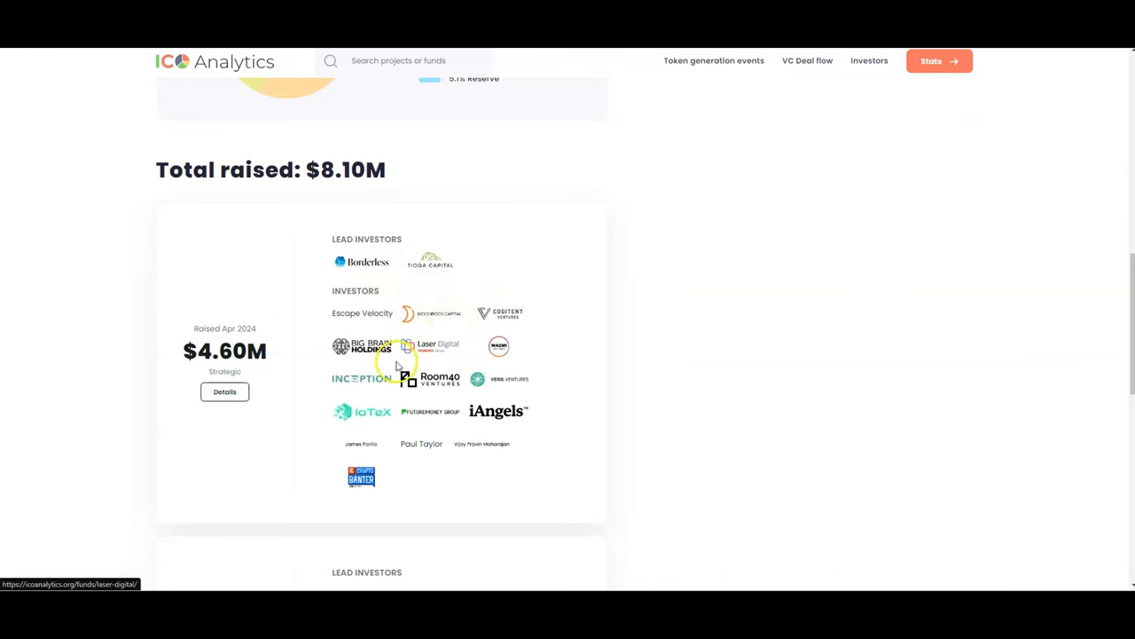
mouse_move(441, 470)
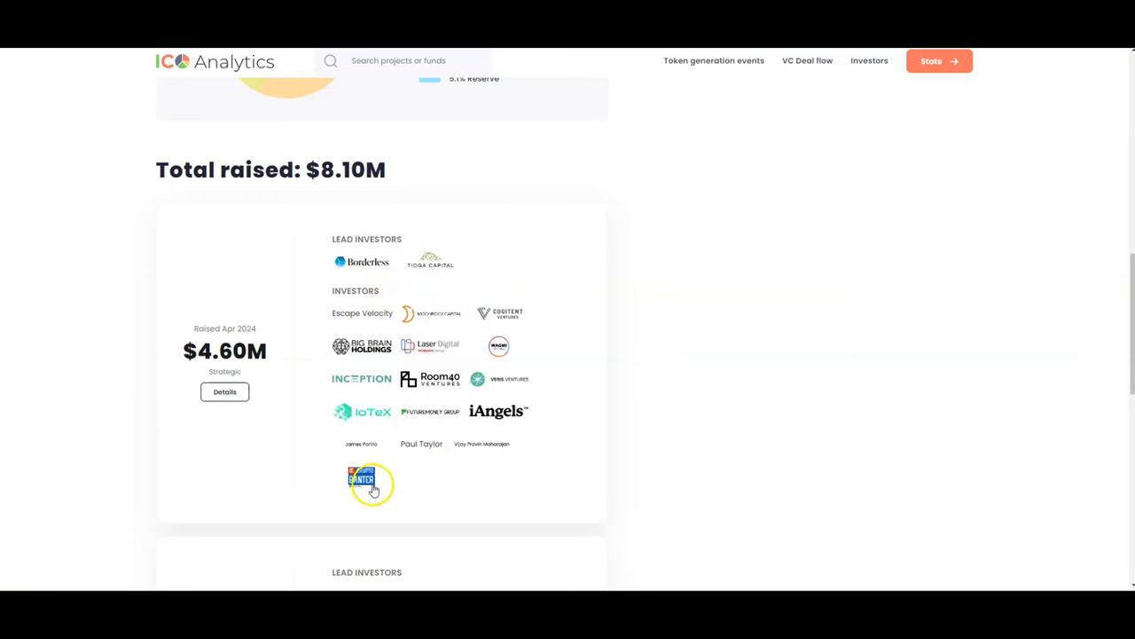
mouse_move(364, 479)
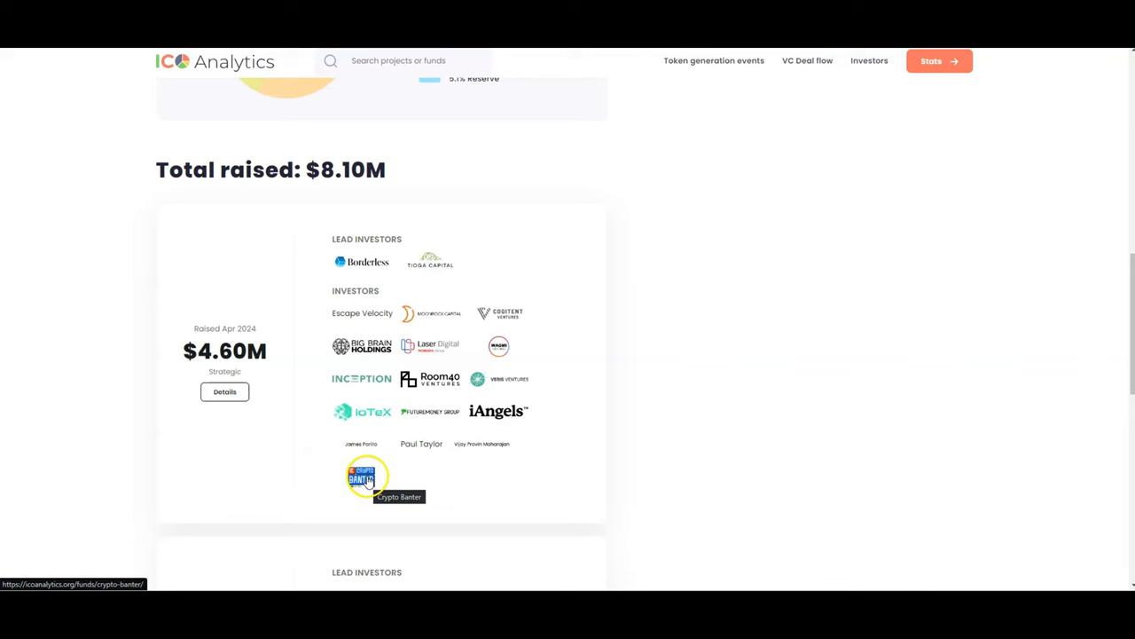
mouse_move(367, 479)
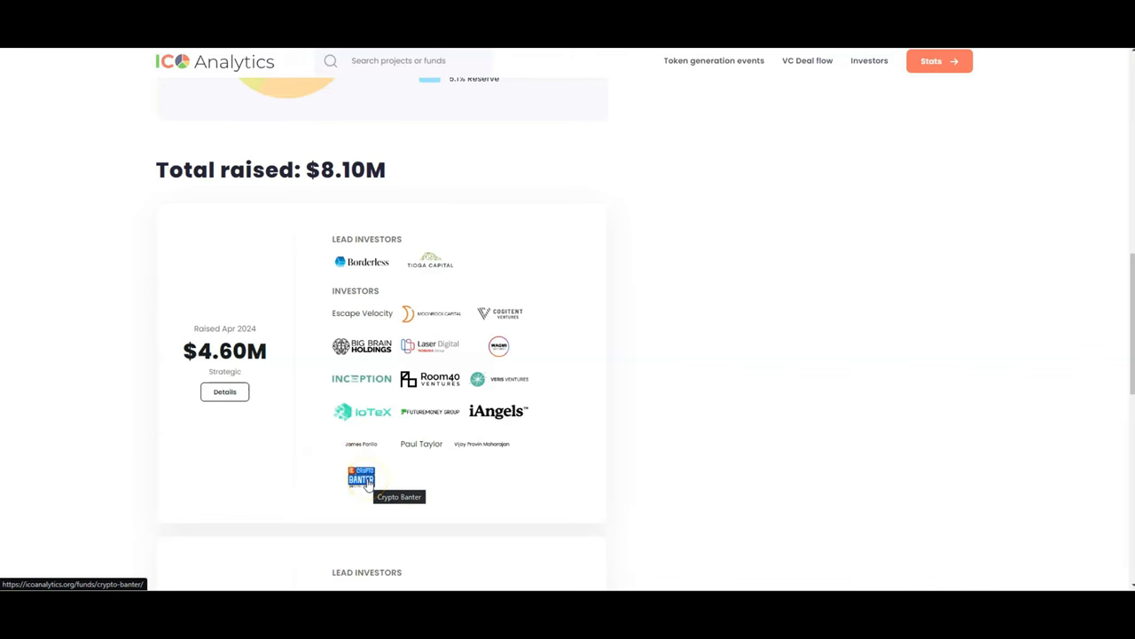
click(361, 478)
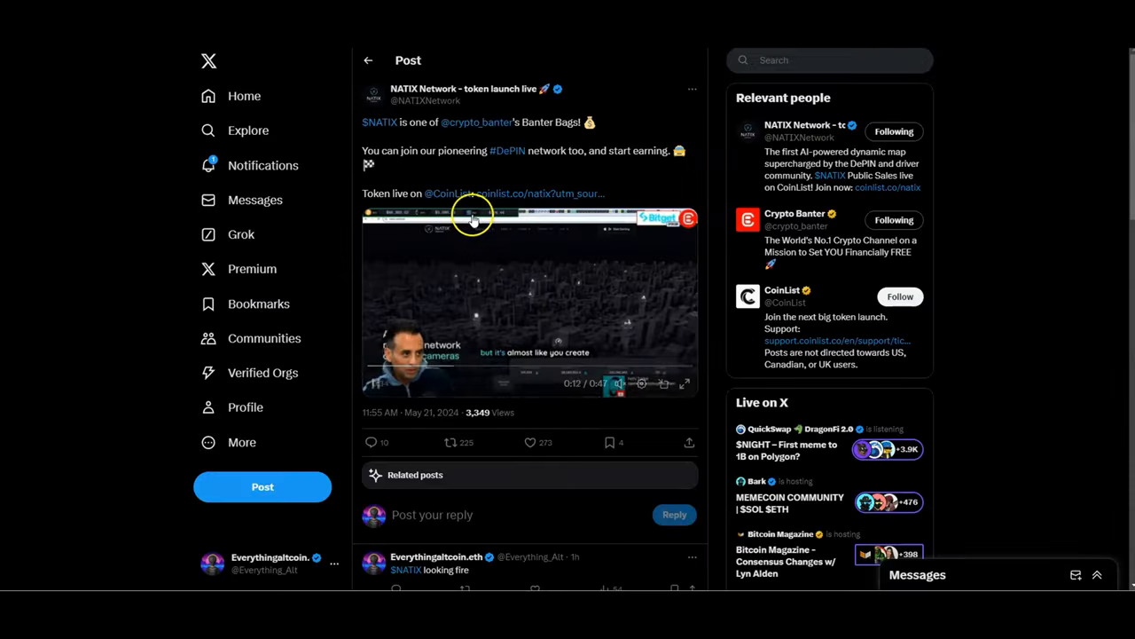
- Play the Banter Bags post's video and browse its replies
click(470, 217)
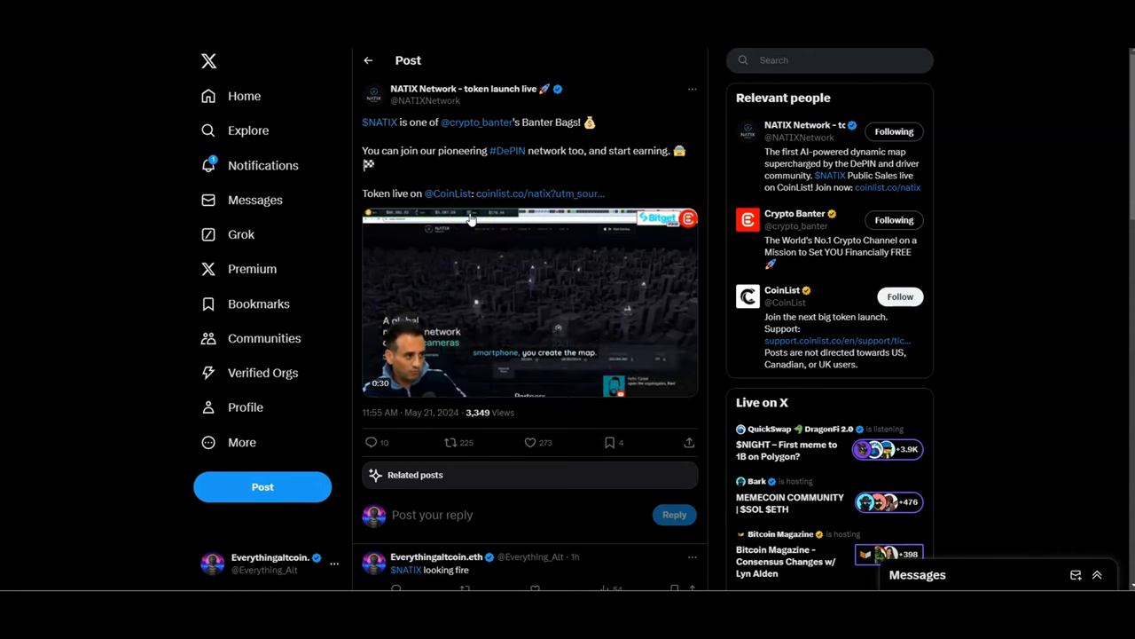
scroll(down, 3)
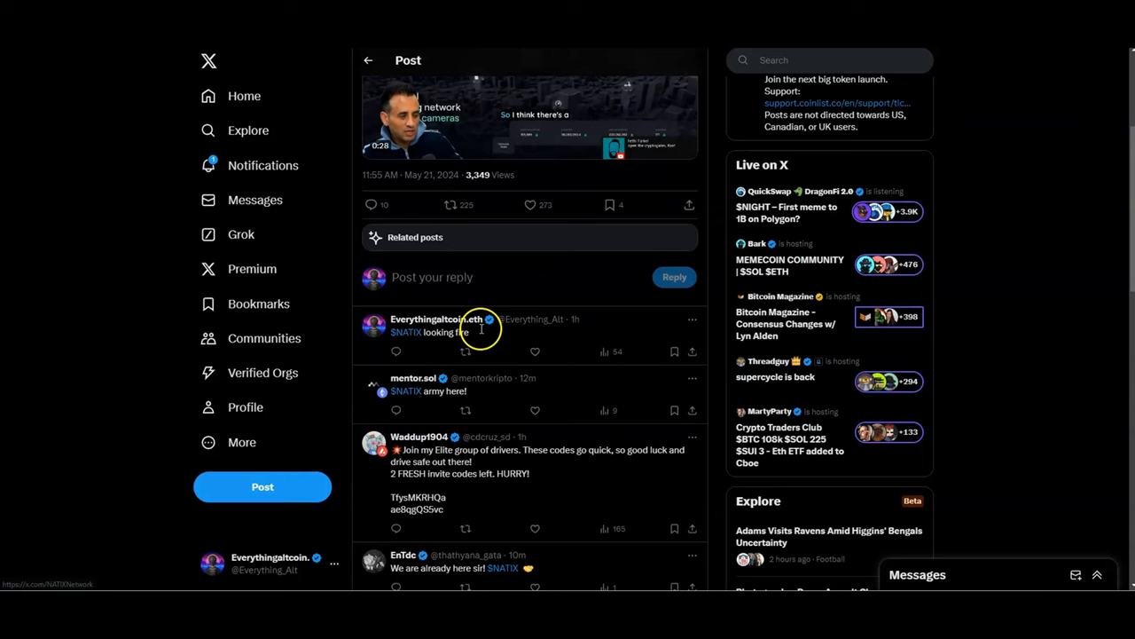
scroll(up, 3)
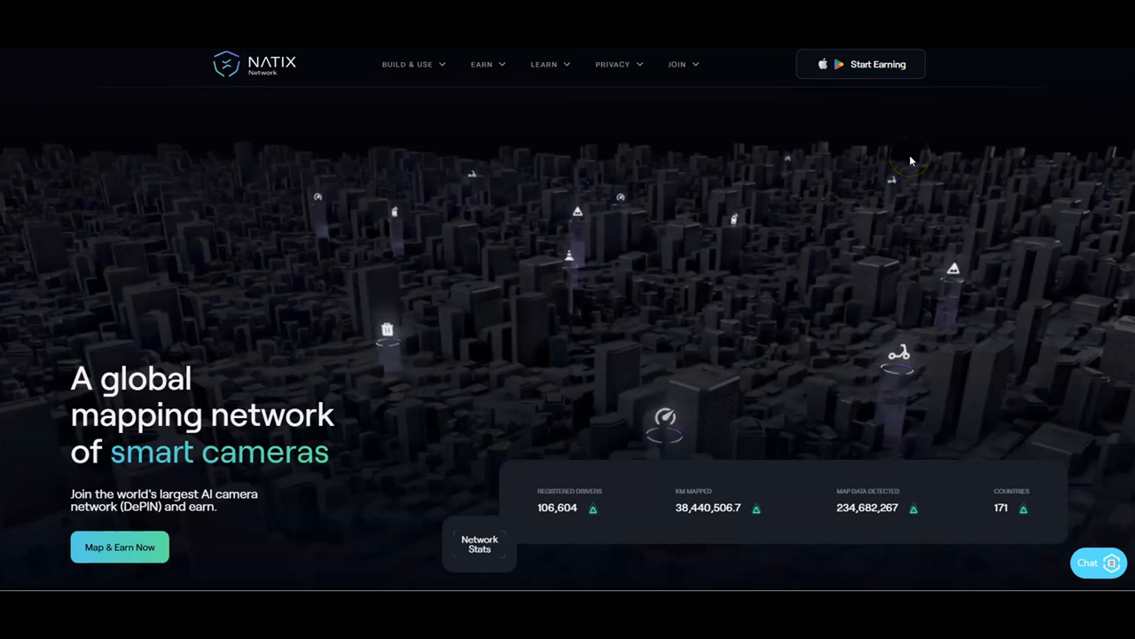
- Scroll the NATIX homepage through partners and the Backed by section
scroll(down, 3)
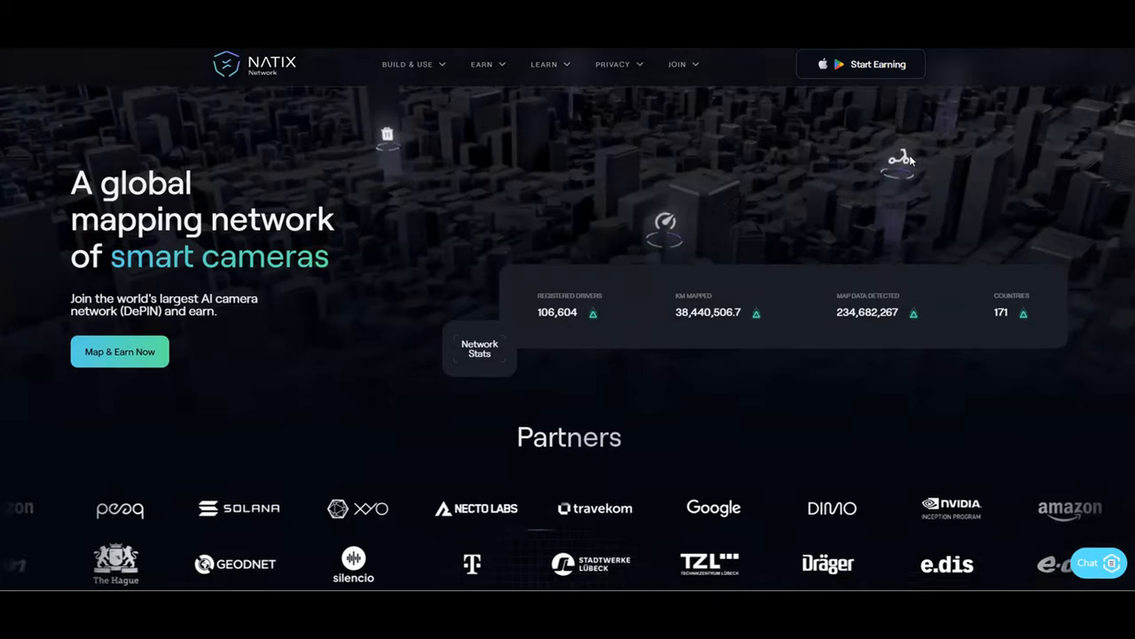
scroll(down, 3)
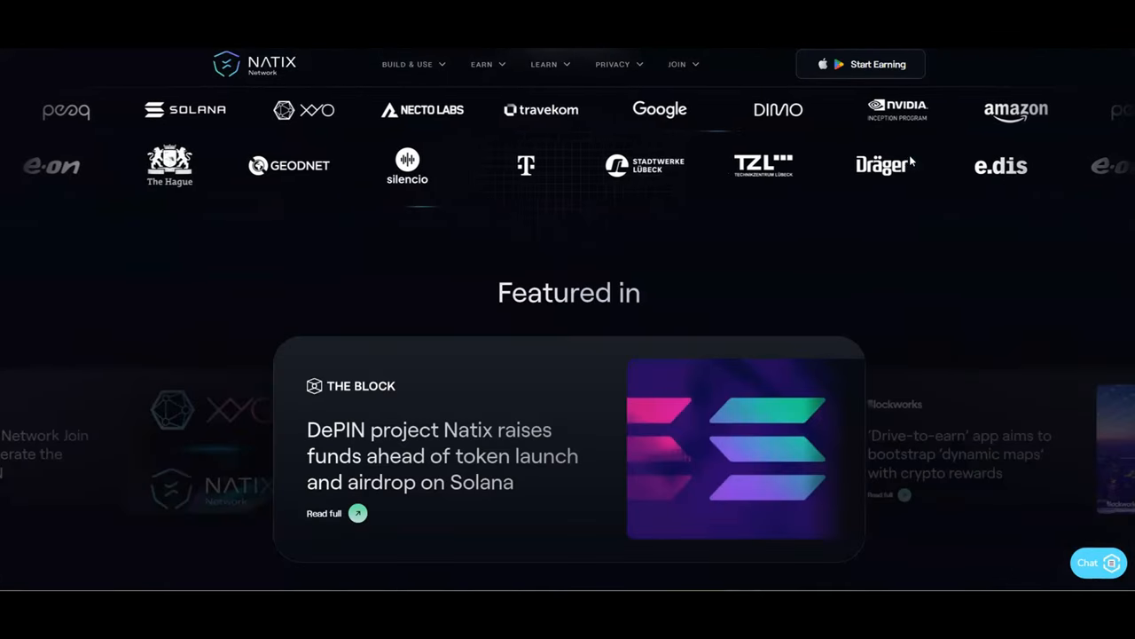
scroll(down, 3)
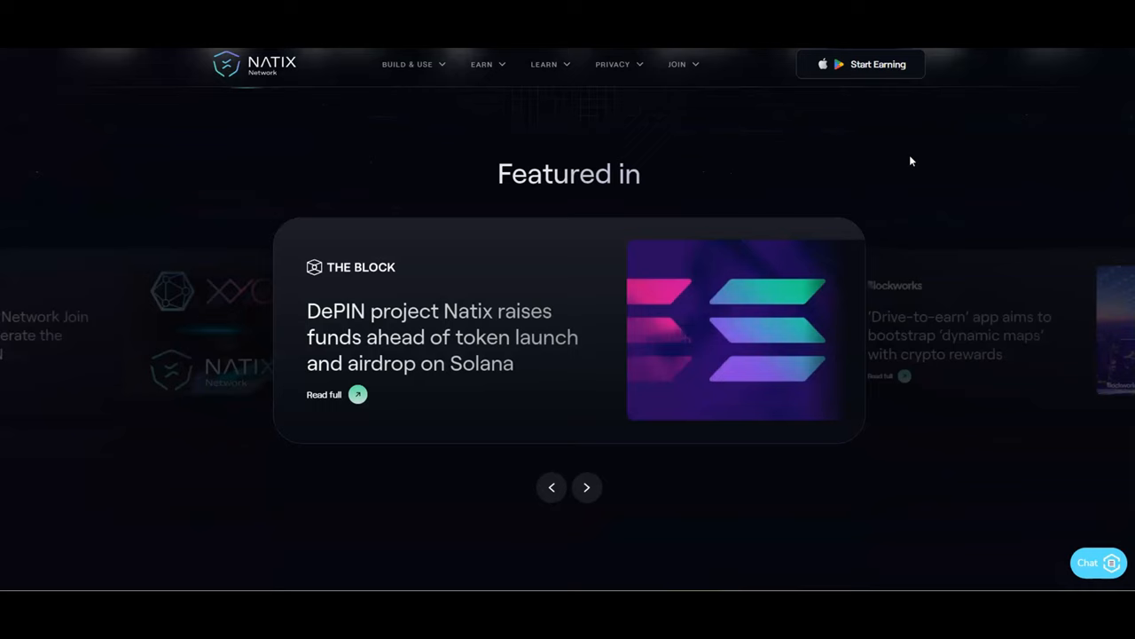
mouse_move(510, 287)
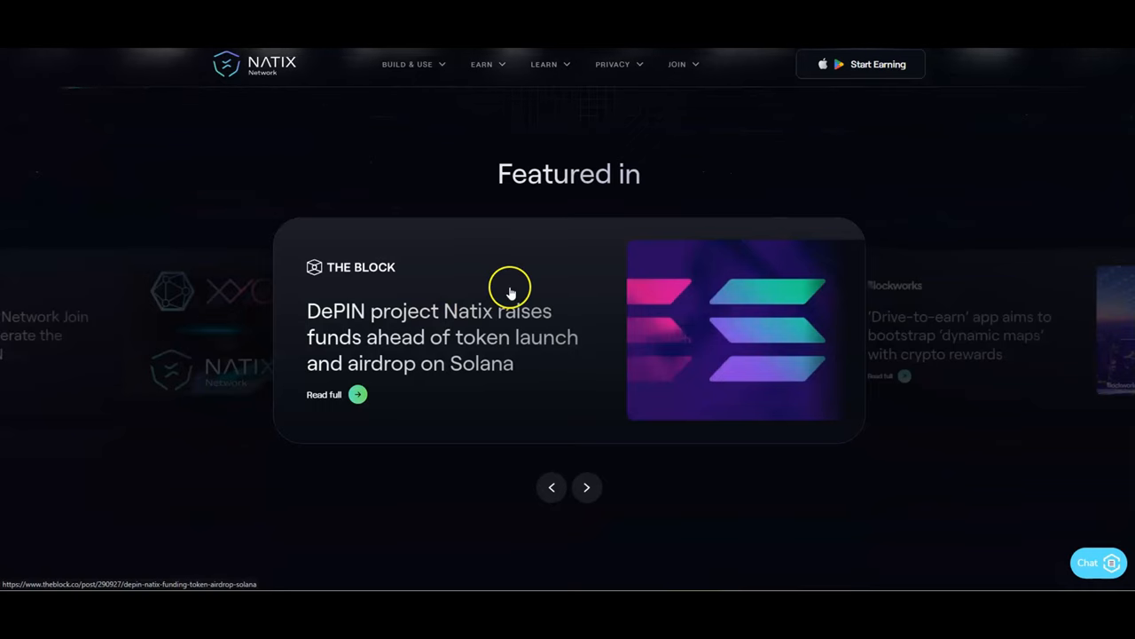
scroll(up, 3)
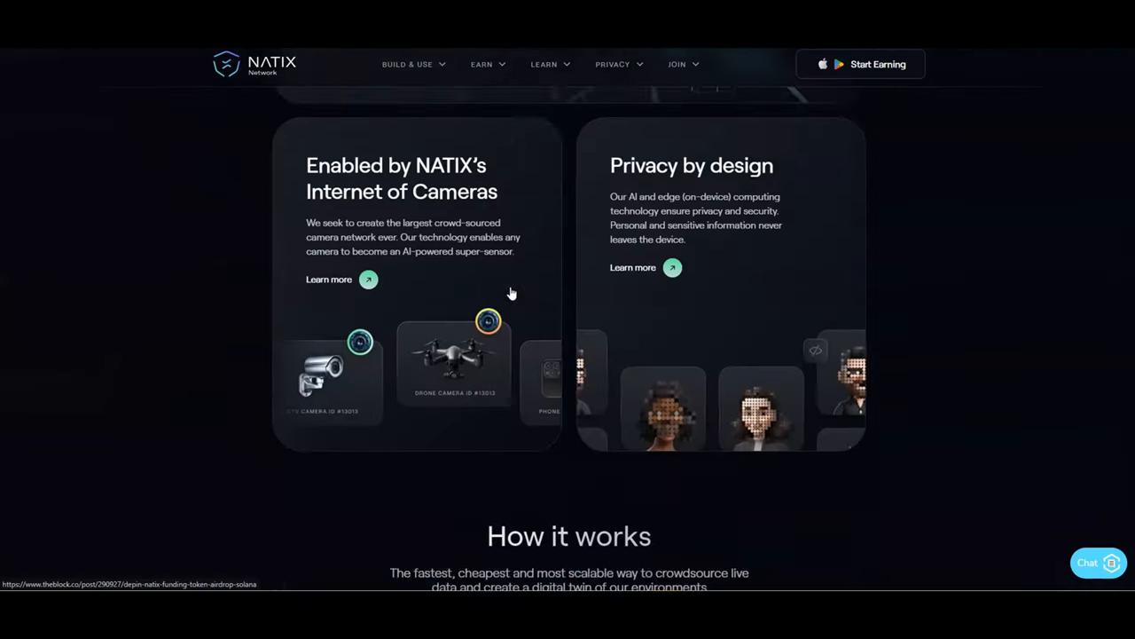
scroll(down, 3)
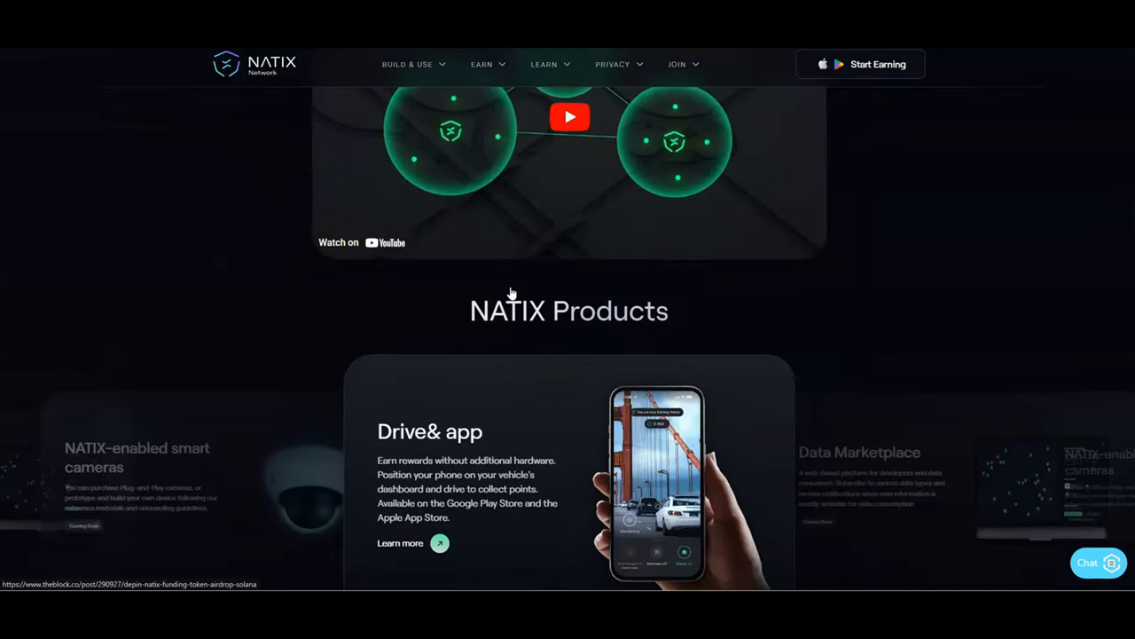
scroll(down, 3)
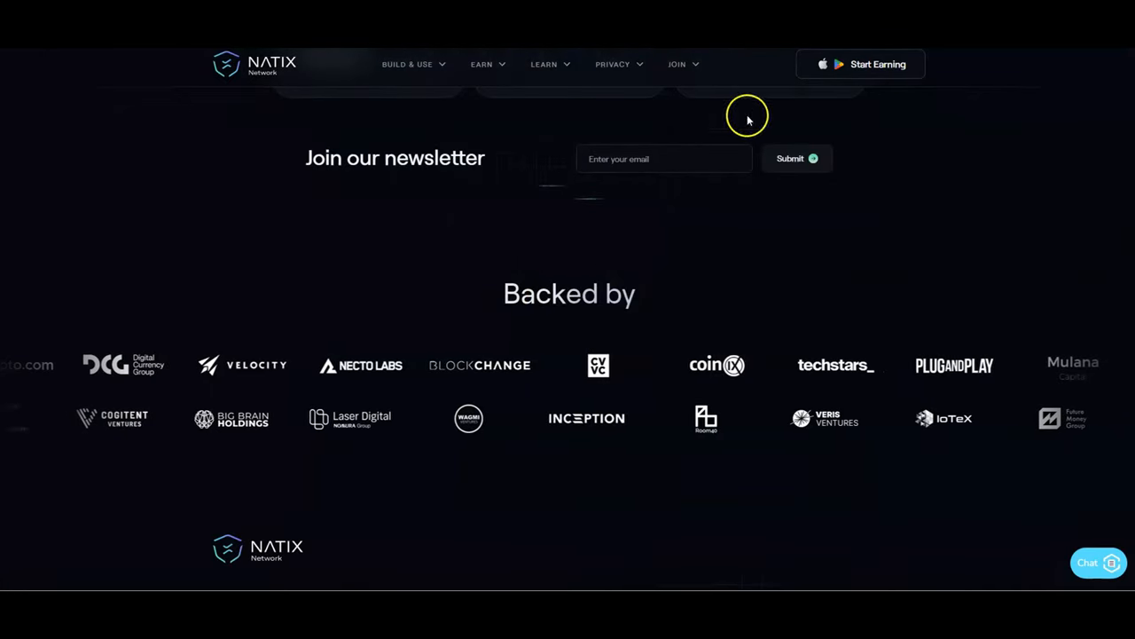
scroll(up, 3)
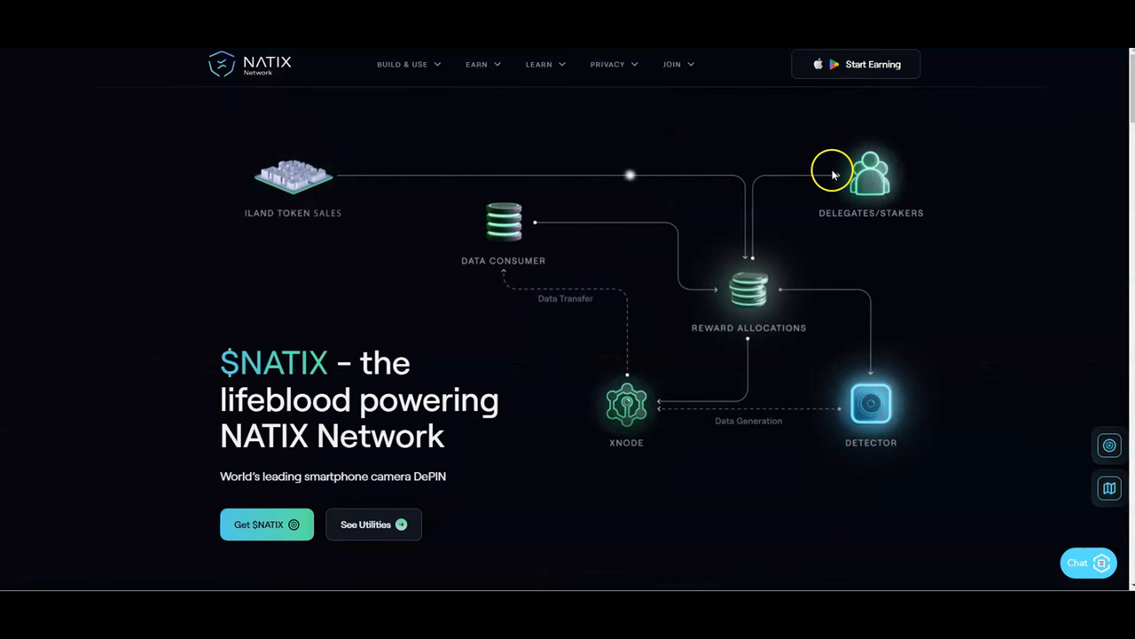
mouse_move(839, 167)
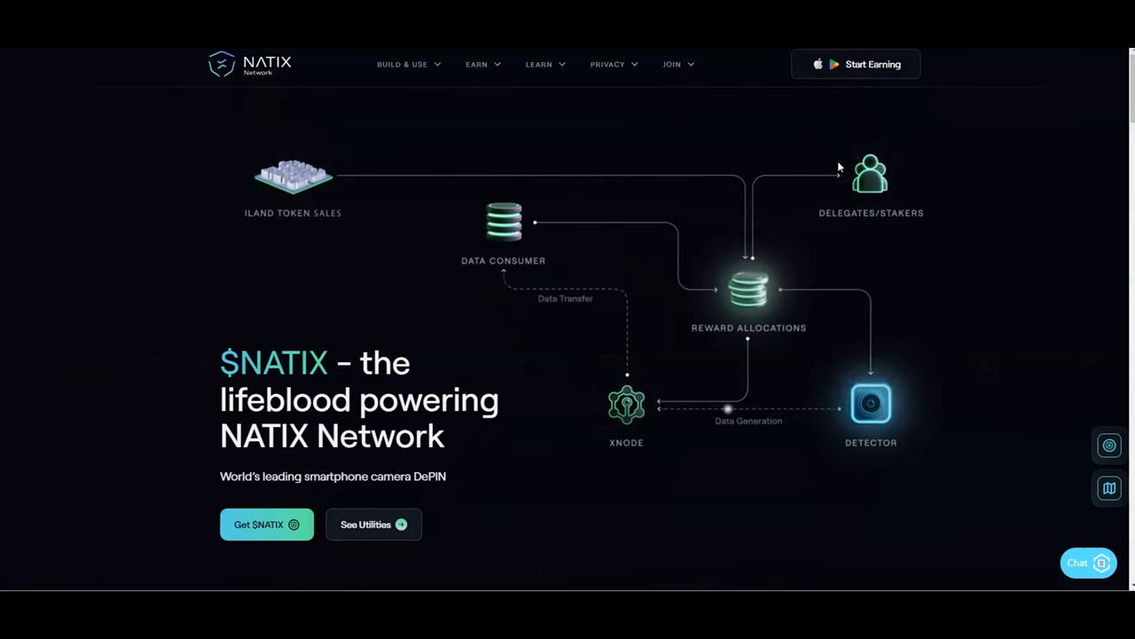
mouse_move(796, 156)
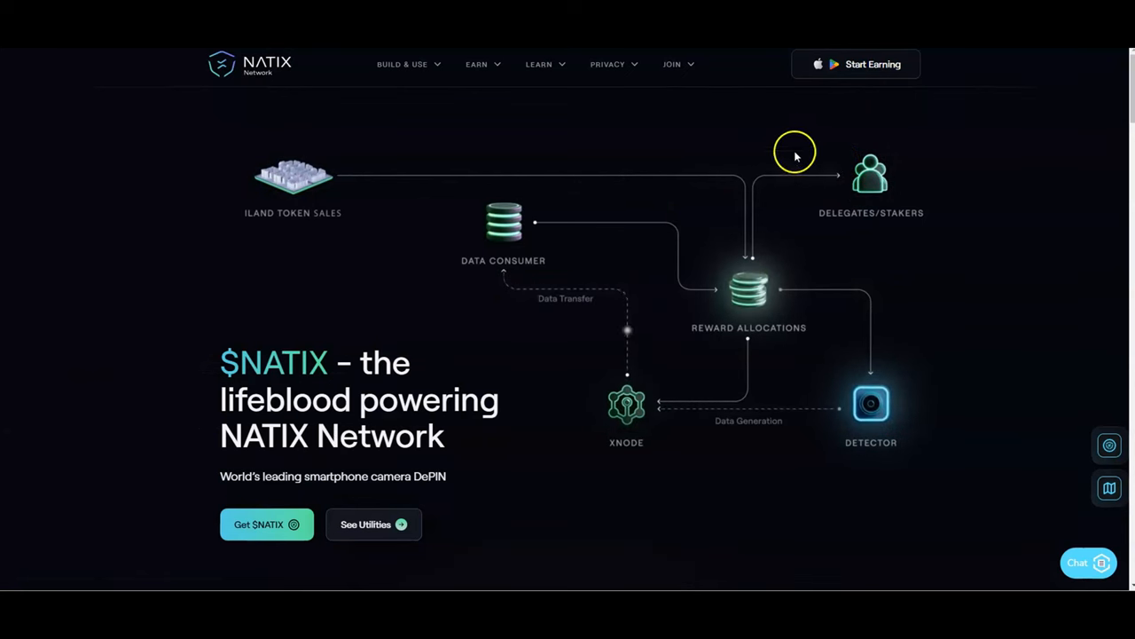
mouse_move(787, 219)
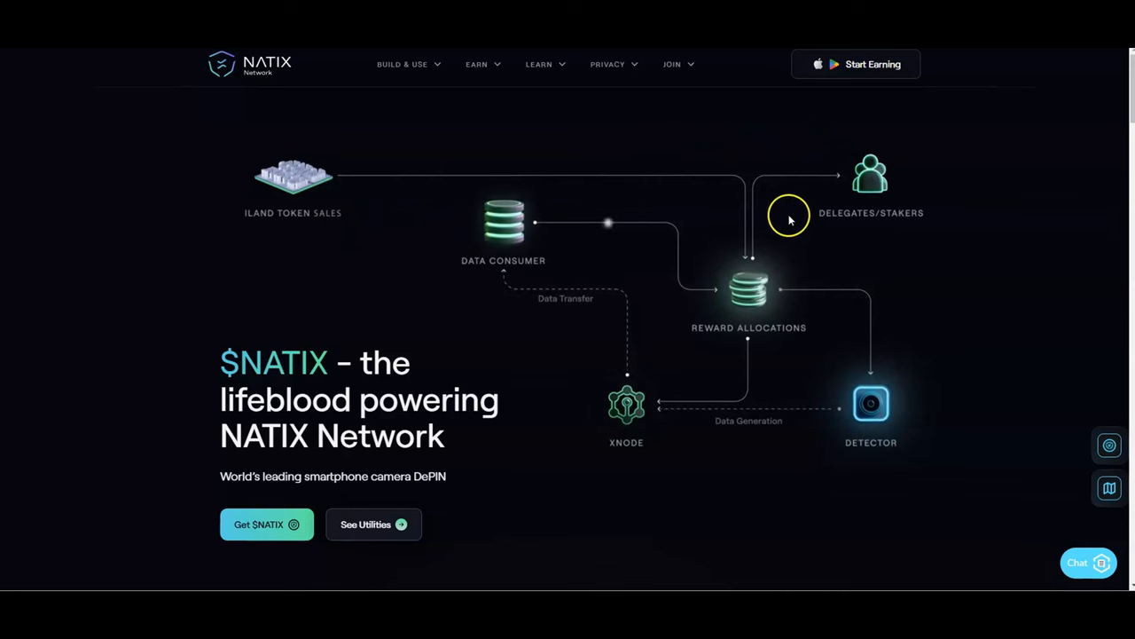
mouse_move(909, 234)
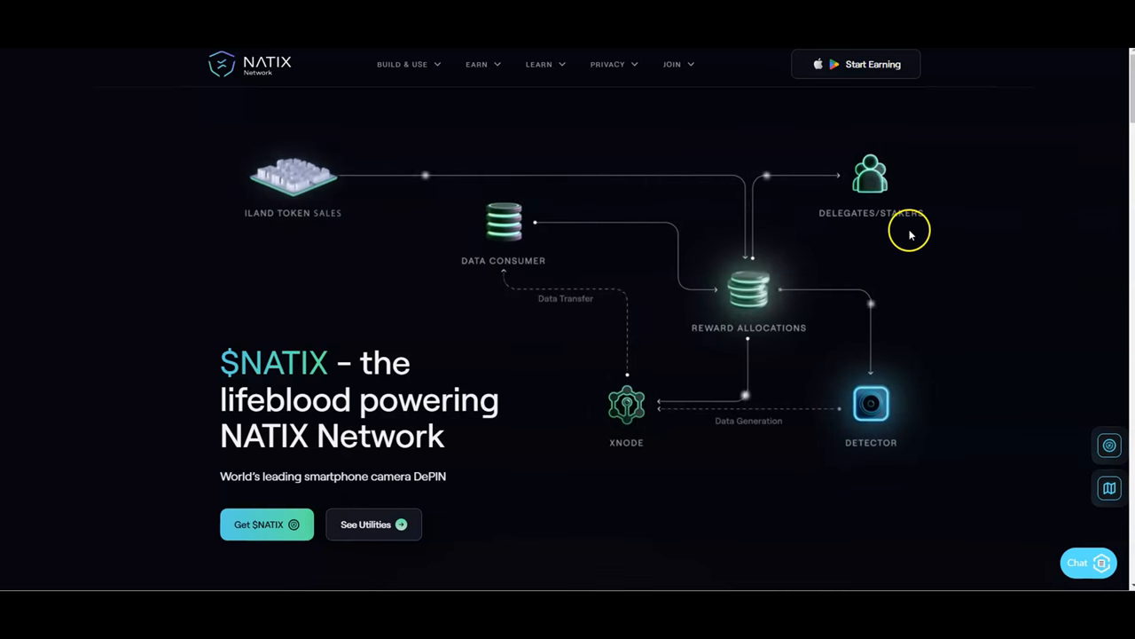
mouse_move(504, 338)
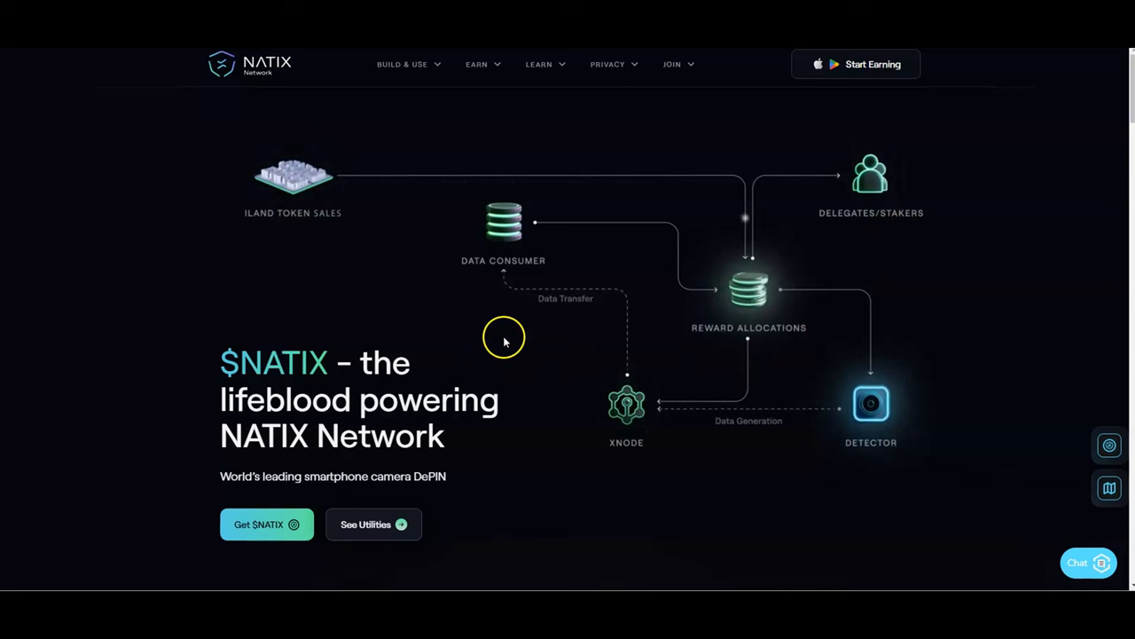
- Scroll past Token Utilities and the allocation chart to iLand Token (Coming later)
scroll(down, 3)
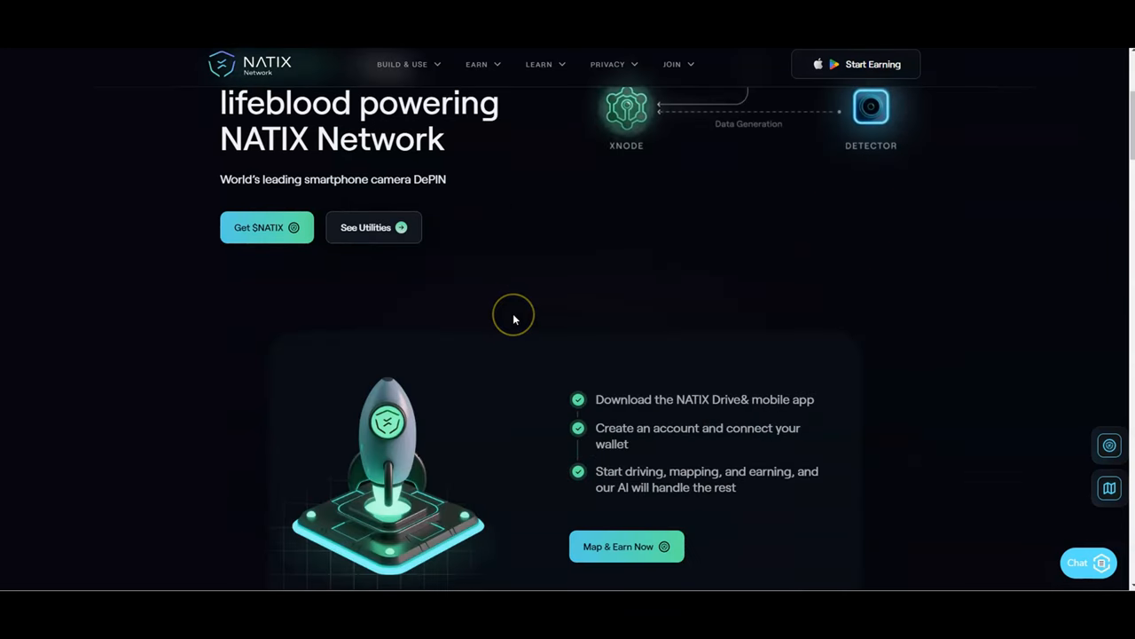
mouse_move(359, 186)
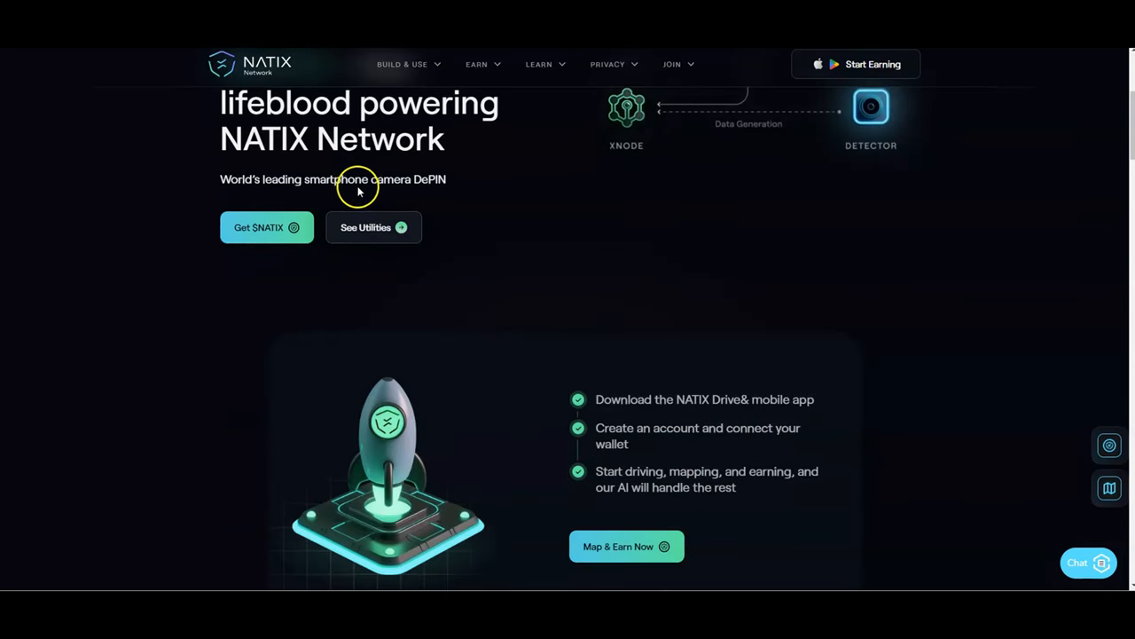
scroll(down, 3)
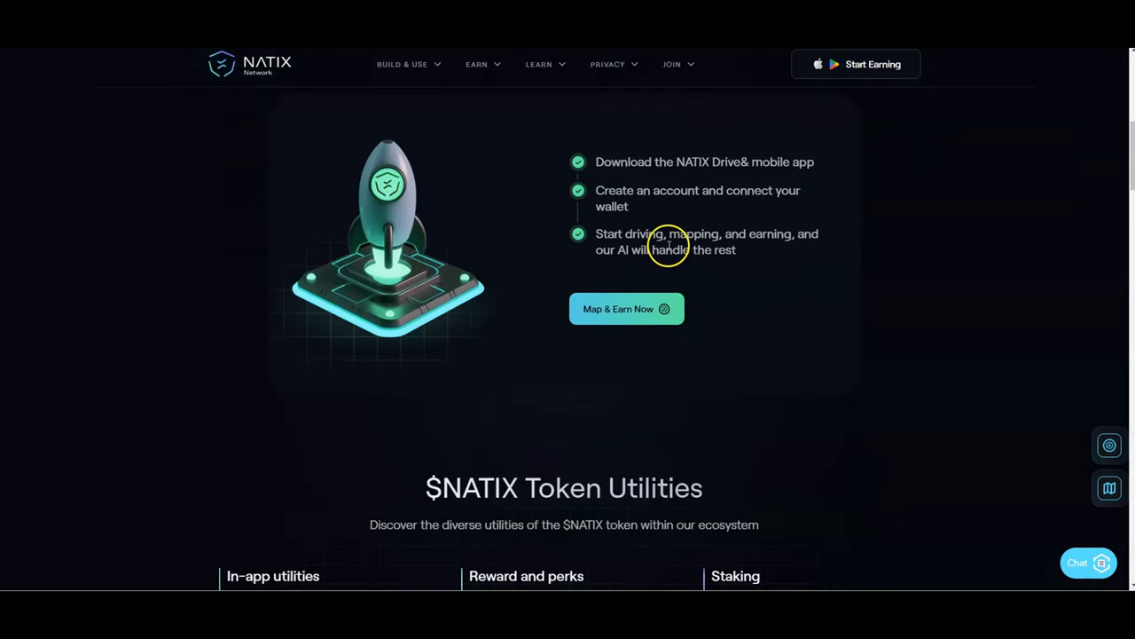
mouse_move(667, 219)
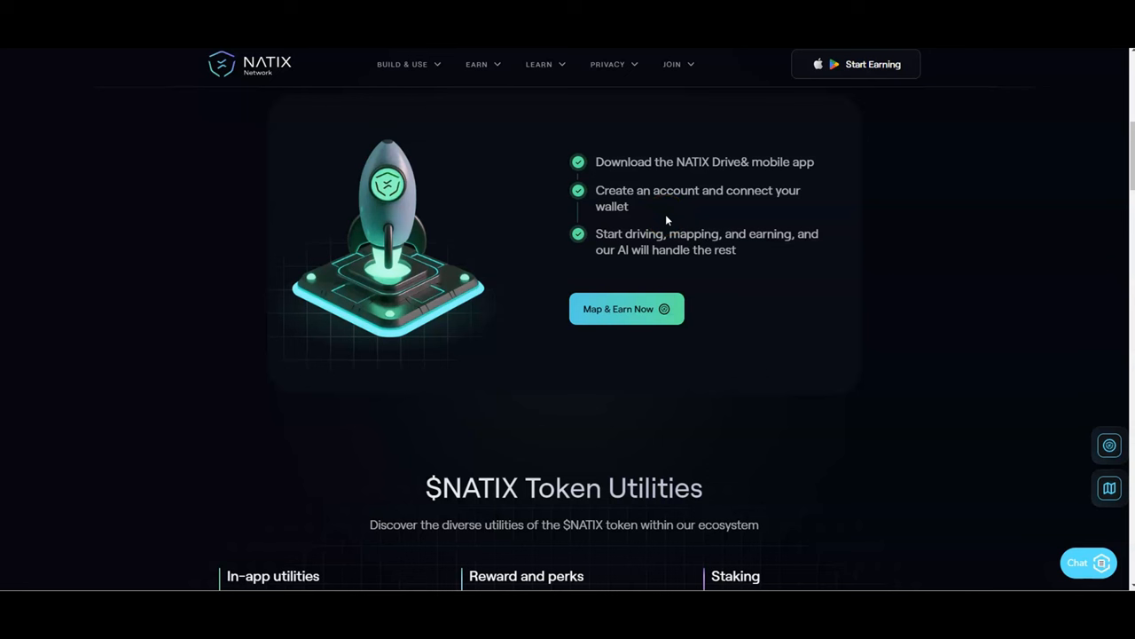
mouse_move(748, 167)
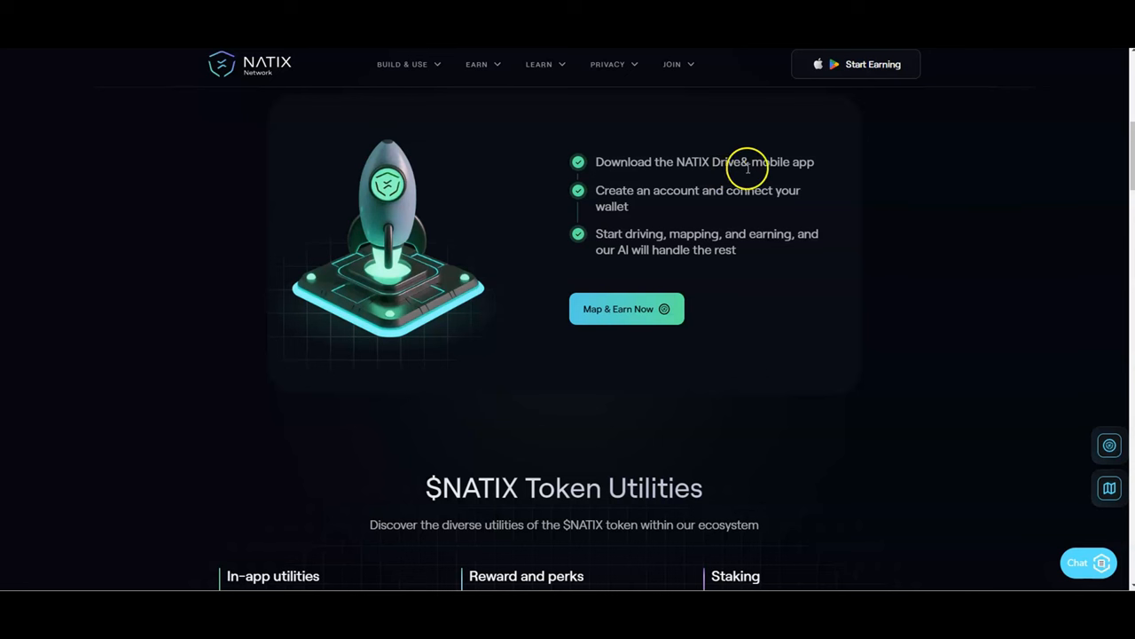
mouse_move(721, 250)
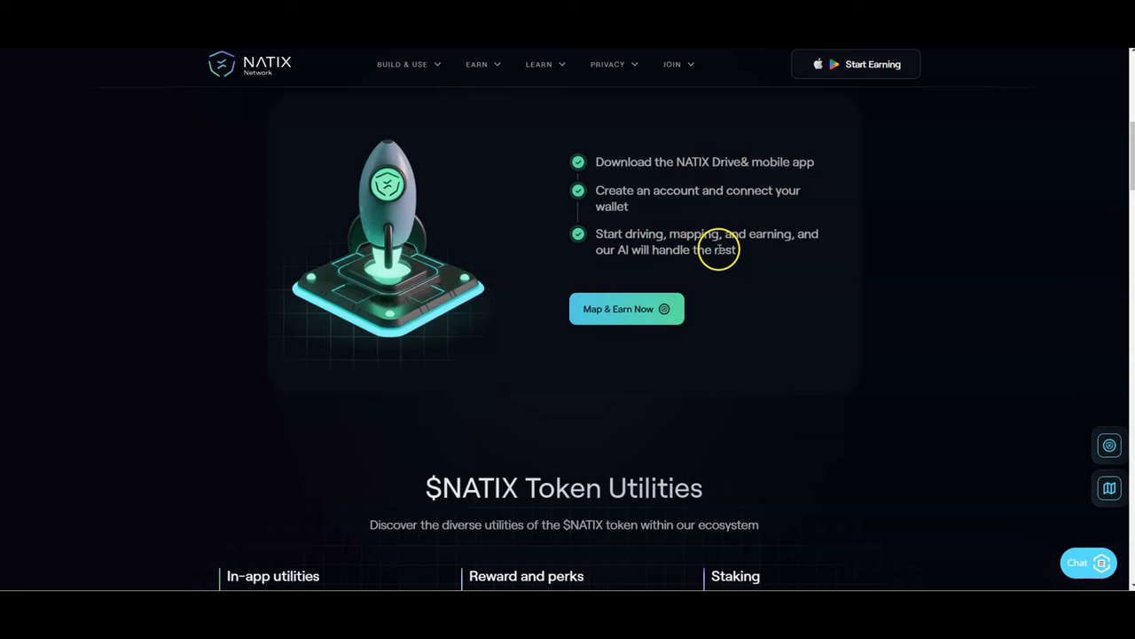
mouse_move(804, 268)
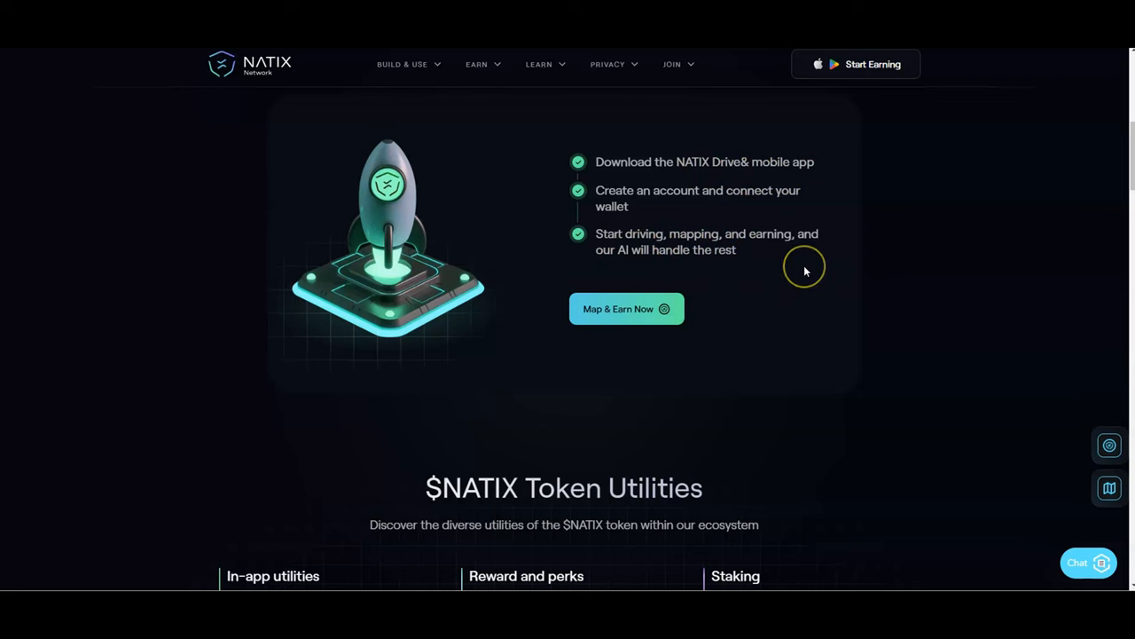
scroll(down, 3)
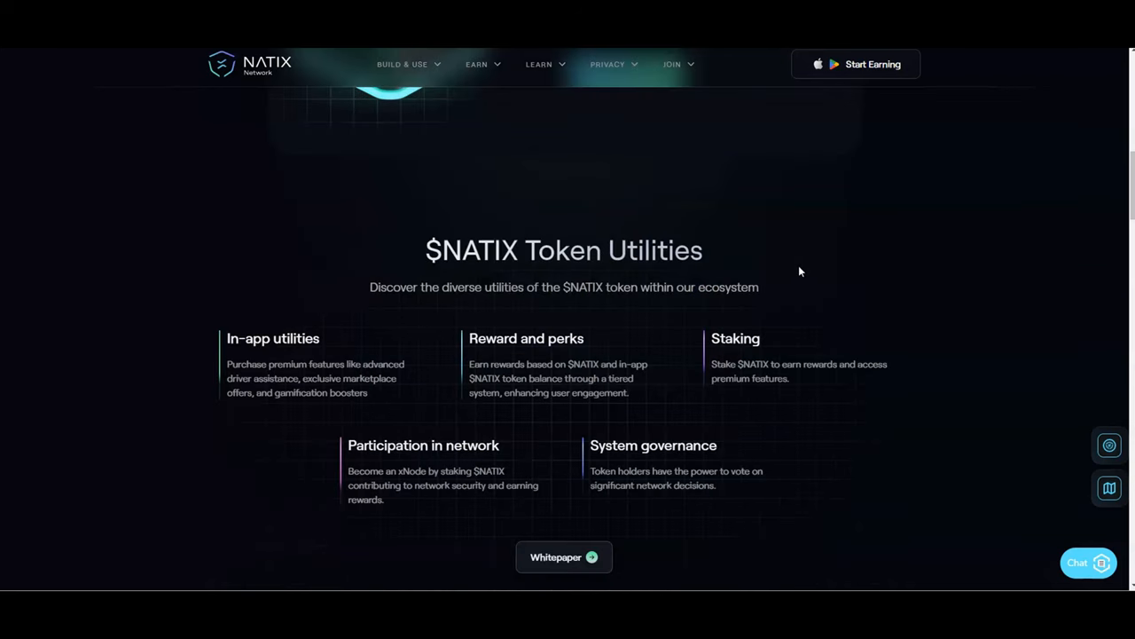
scroll(down, 3)
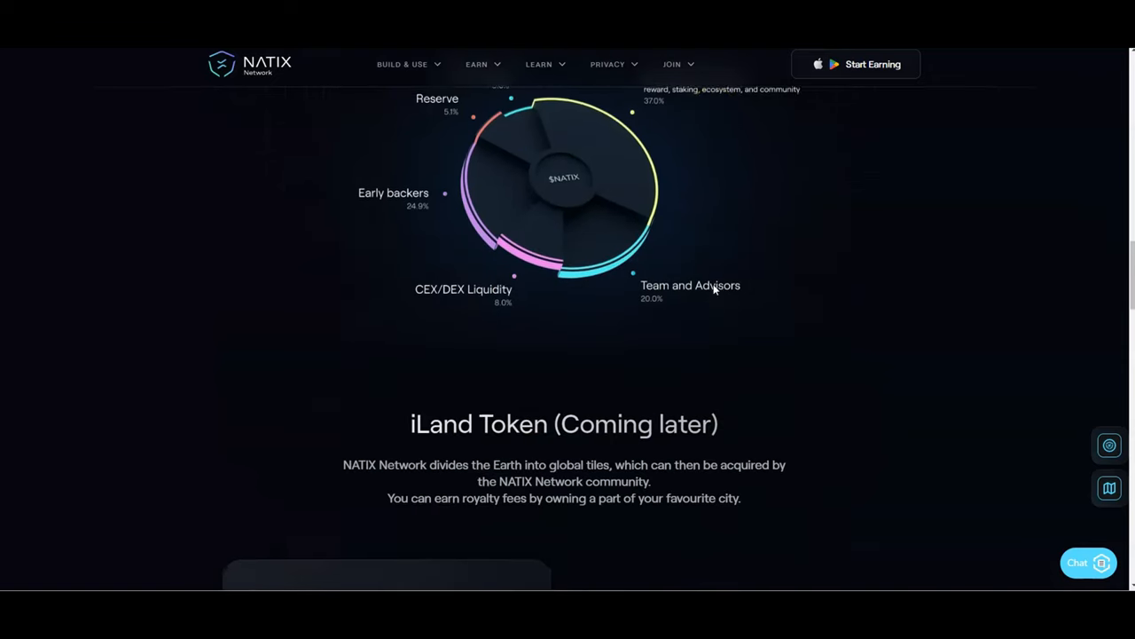
scroll(down, 3)
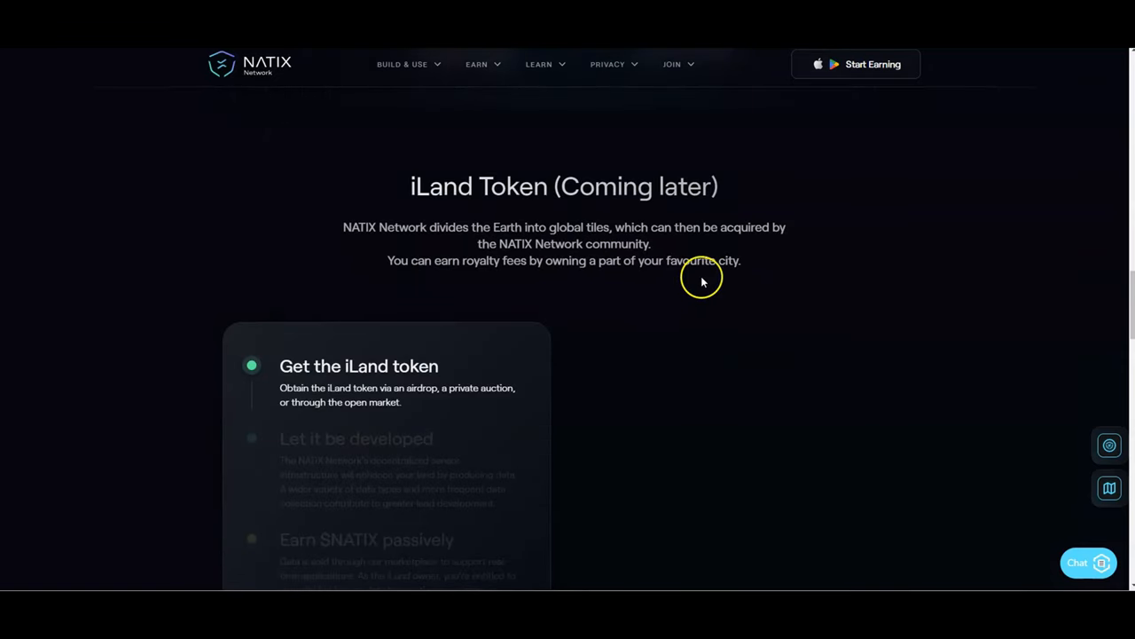
mouse_move(704, 282)
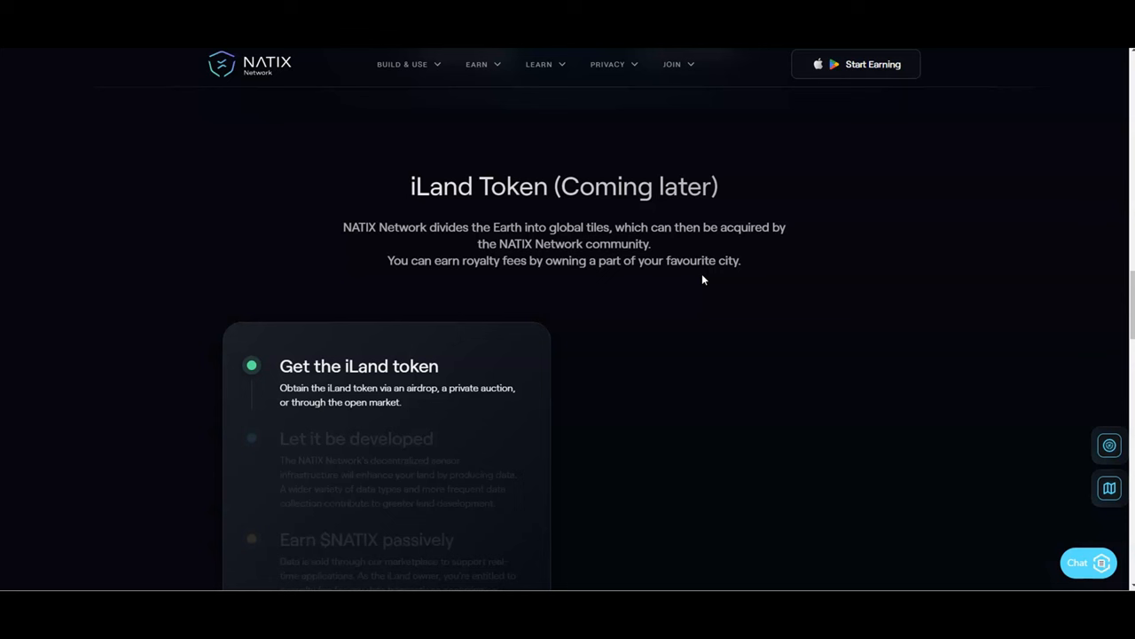
mouse_move(799, 270)
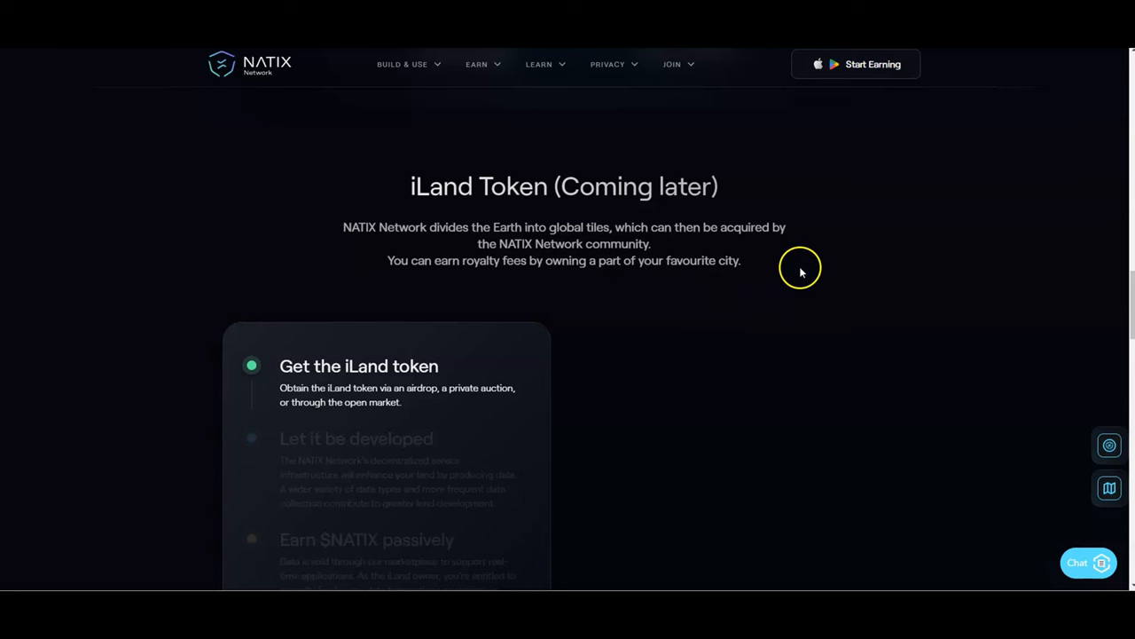
scroll(down, 3)
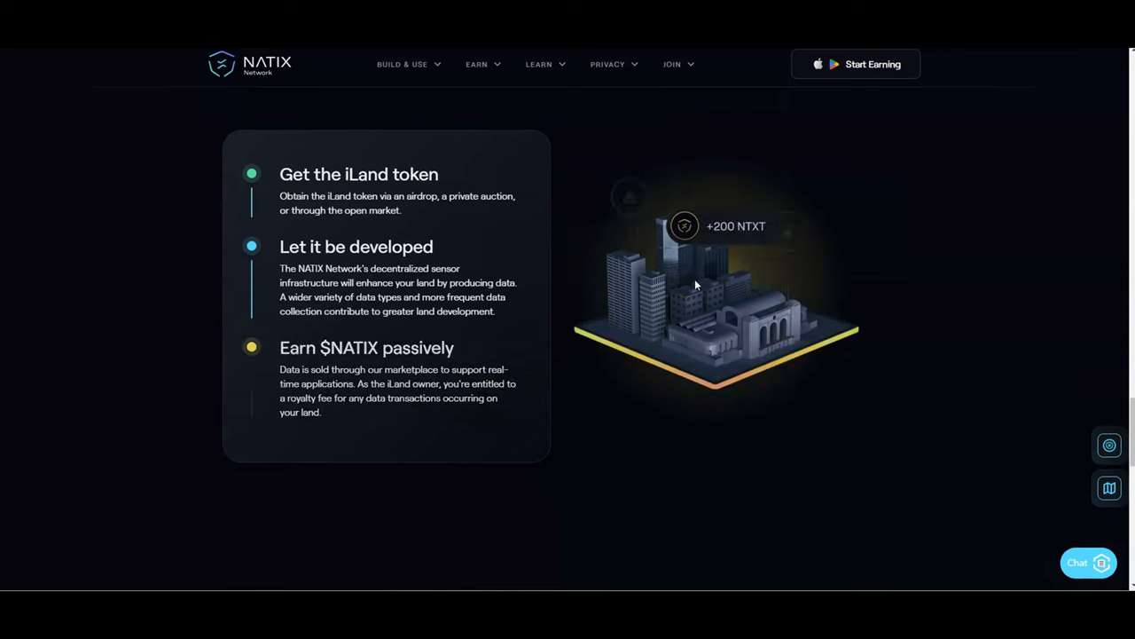
scroll(down, 3)
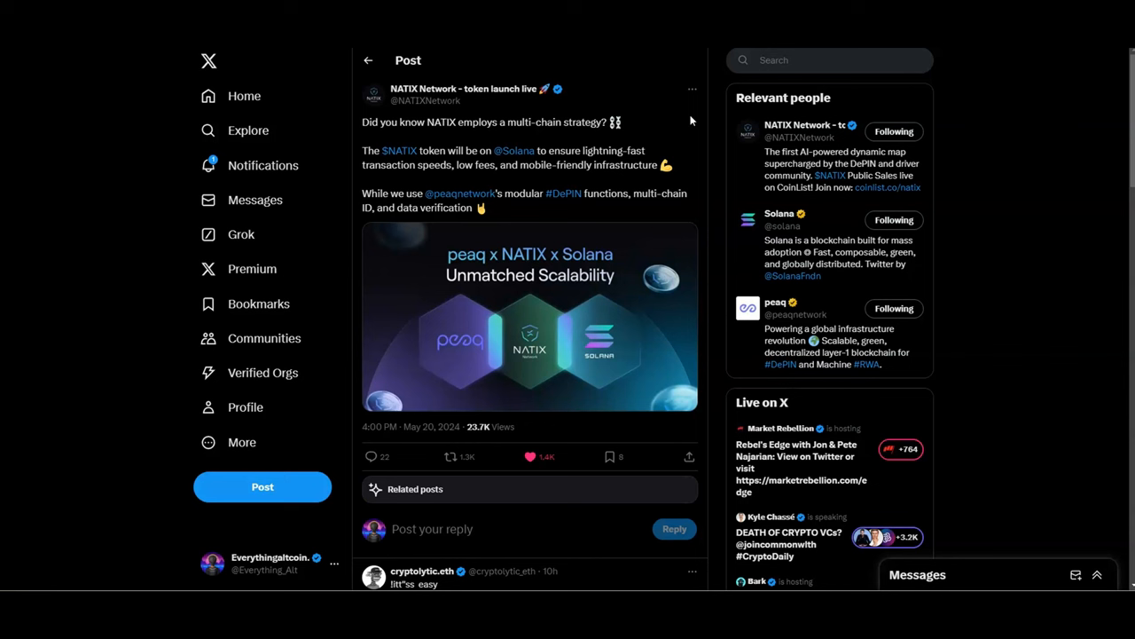
mouse_move(685, 119)
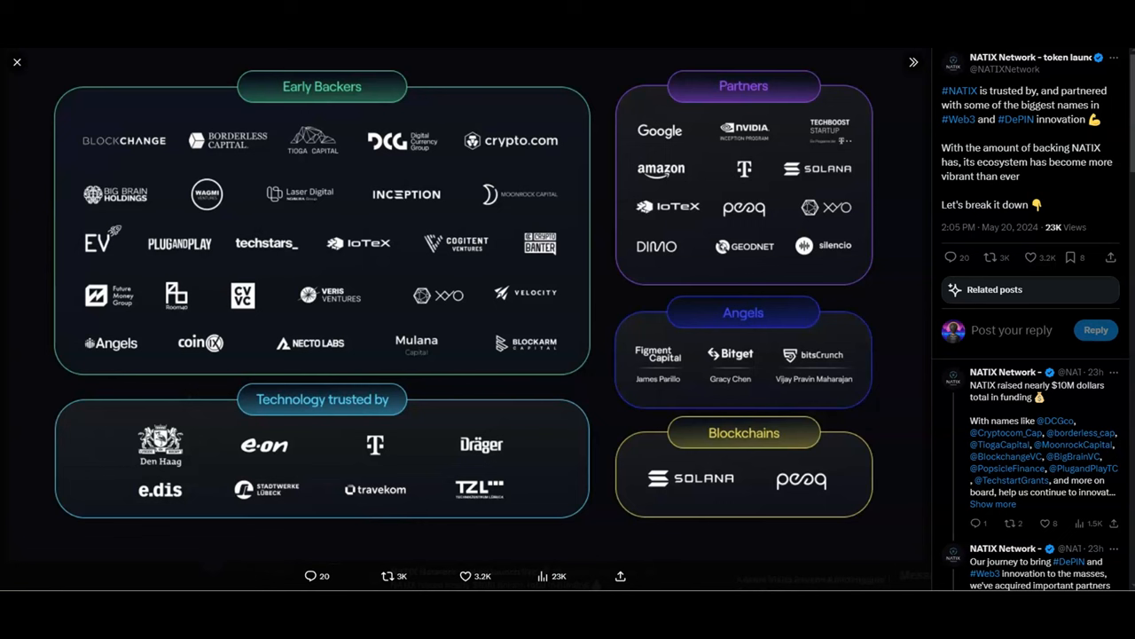
mouse_move(313, 116)
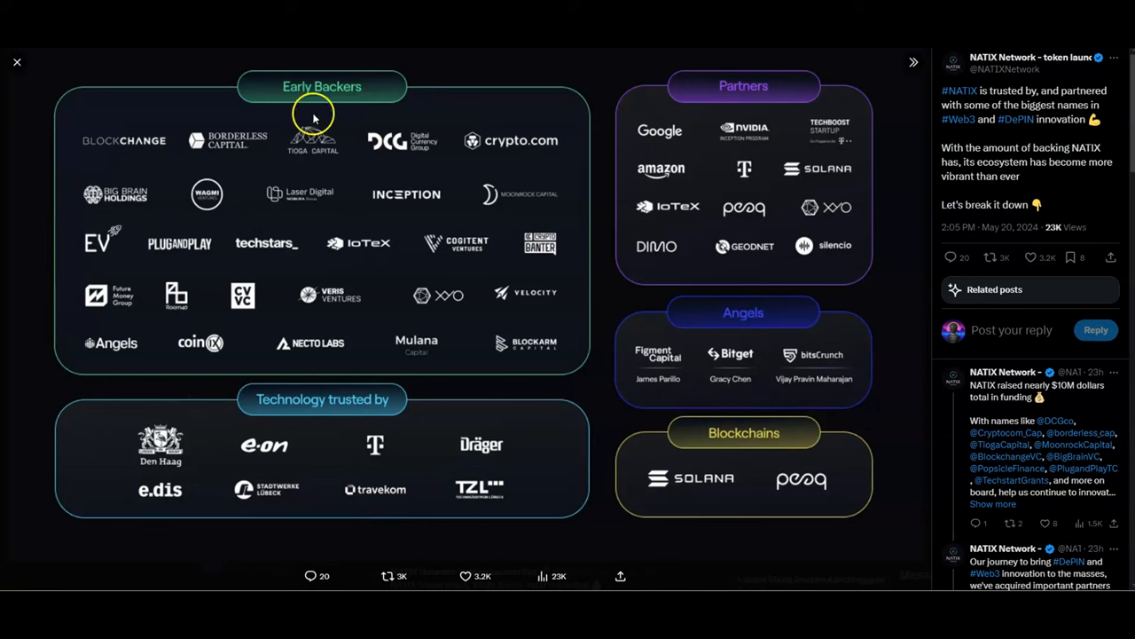
mouse_move(384, 246)
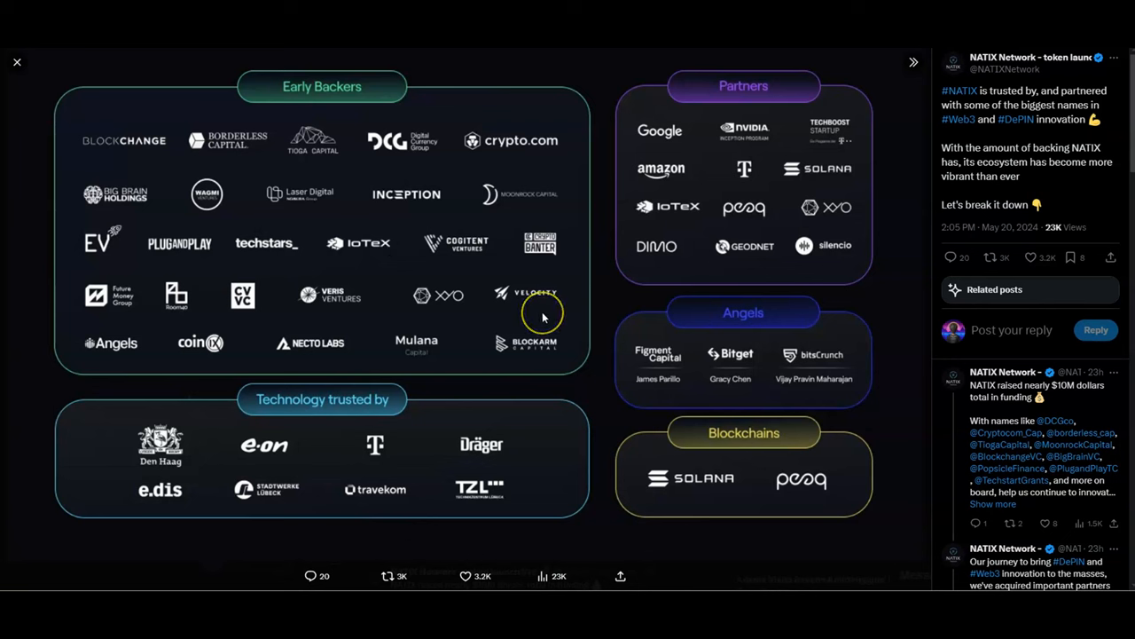
mouse_move(543, 318)
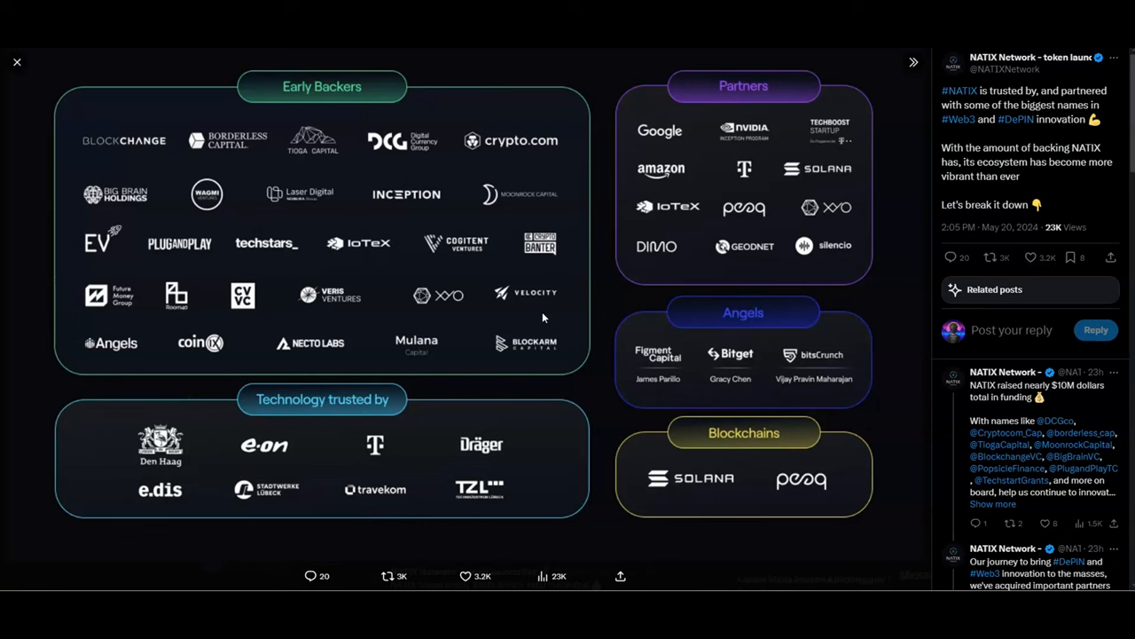
mouse_move(656, 253)
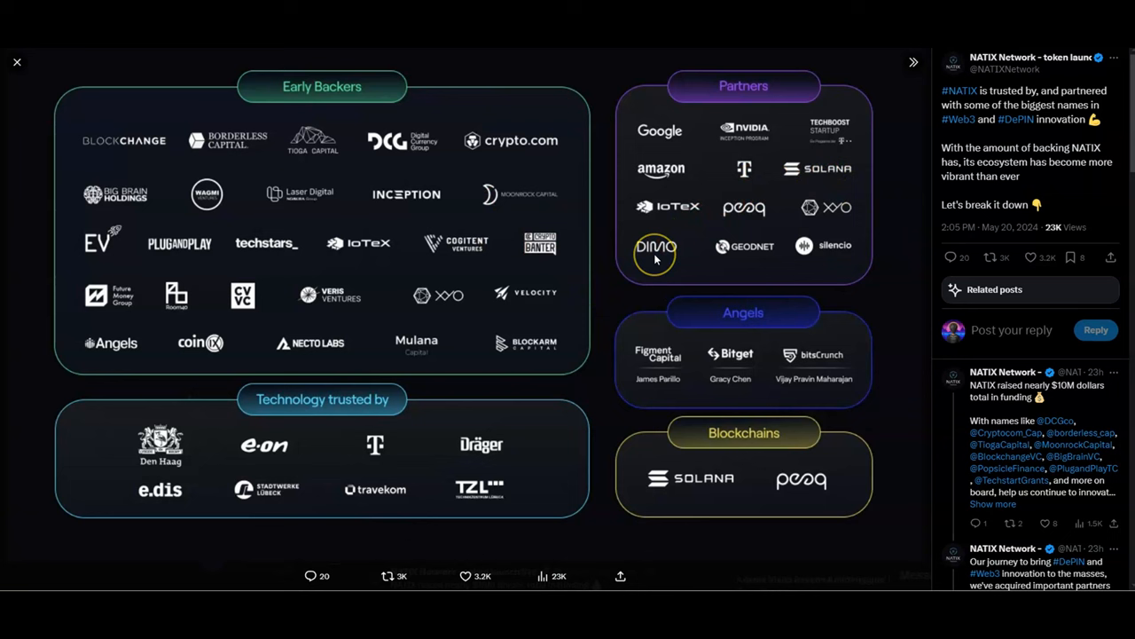
mouse_move(773, 261)
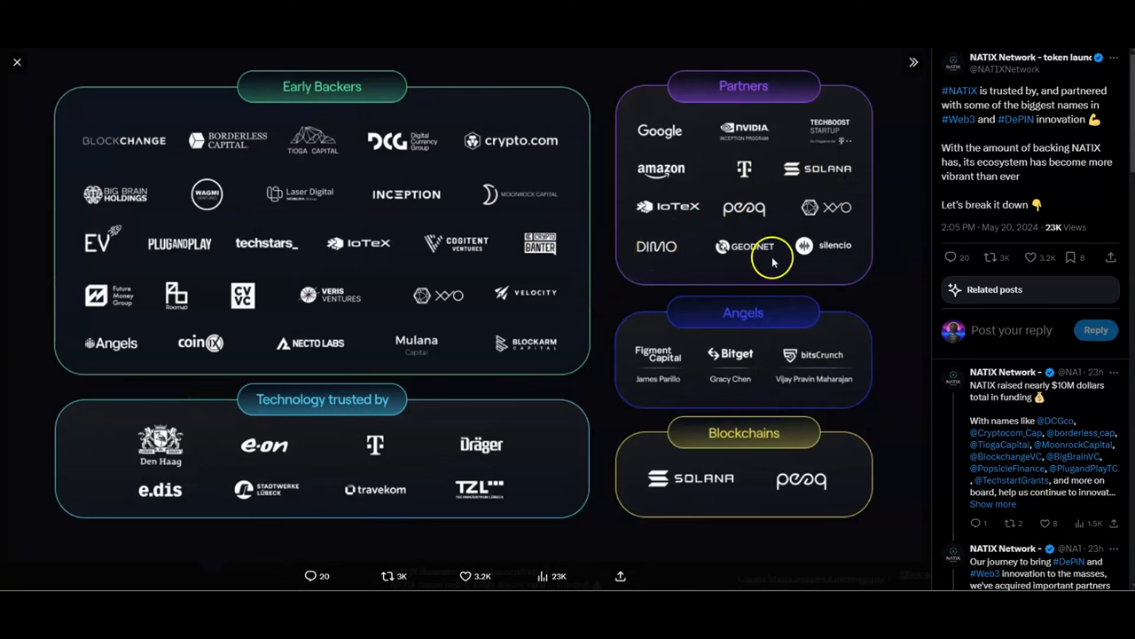
mouse_move(841, 255)
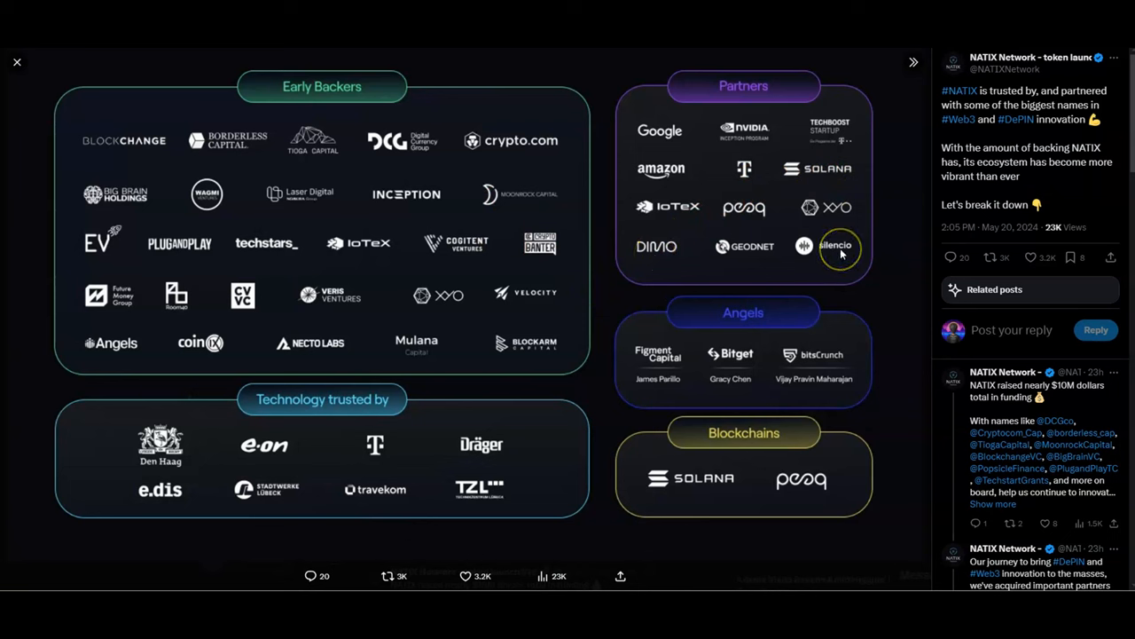
mouse_move(783, 137)
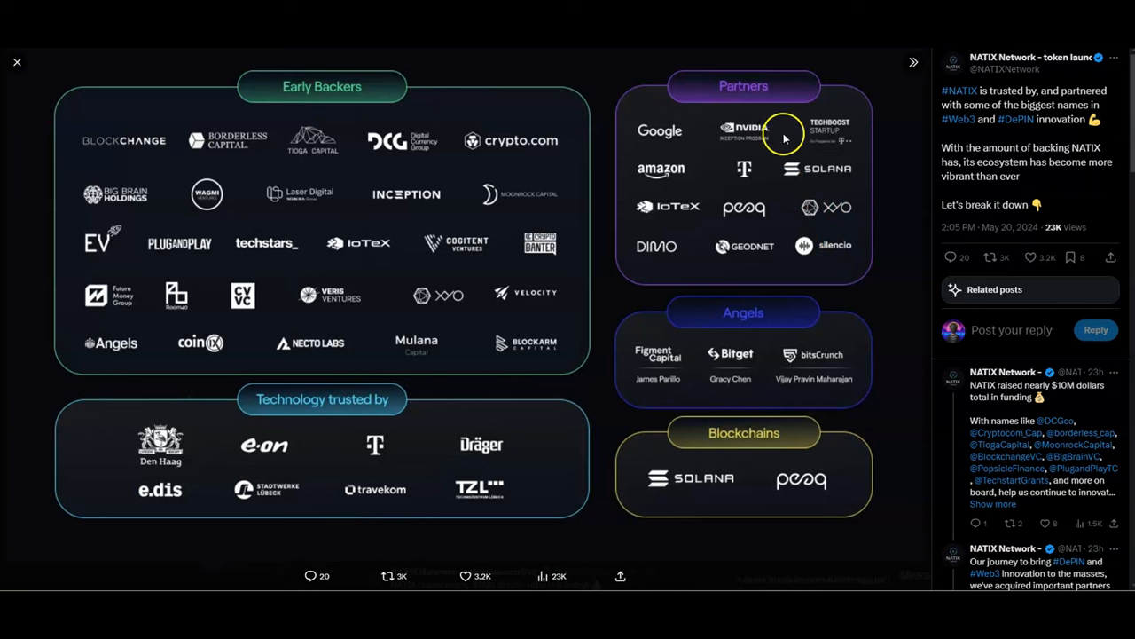
mouse_move(672, 225)
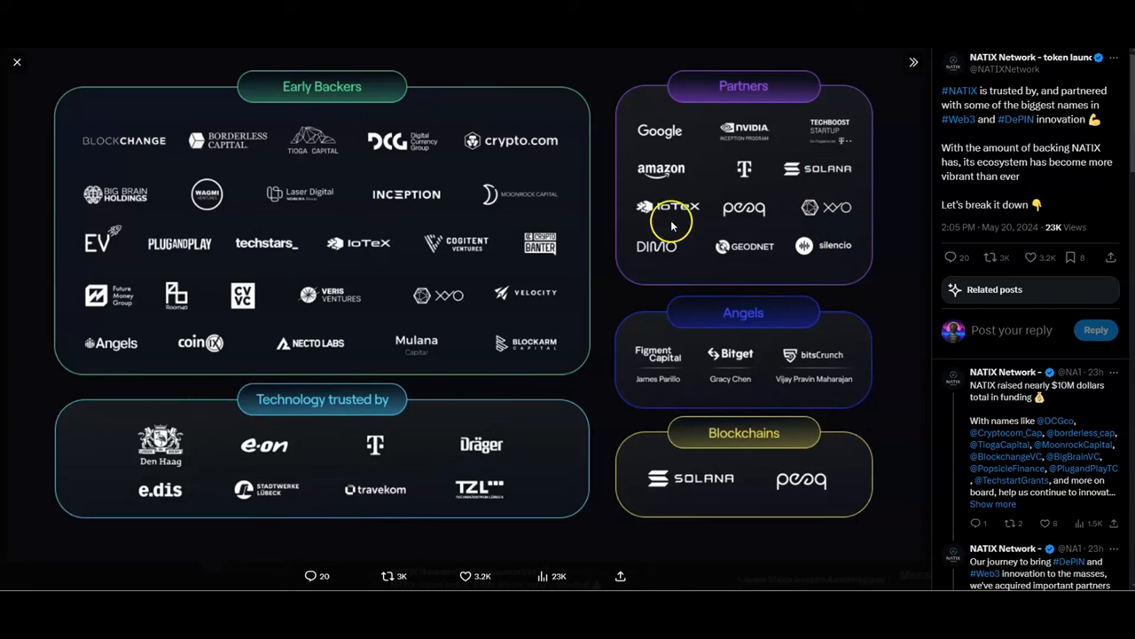
mouse_move(726, 231)
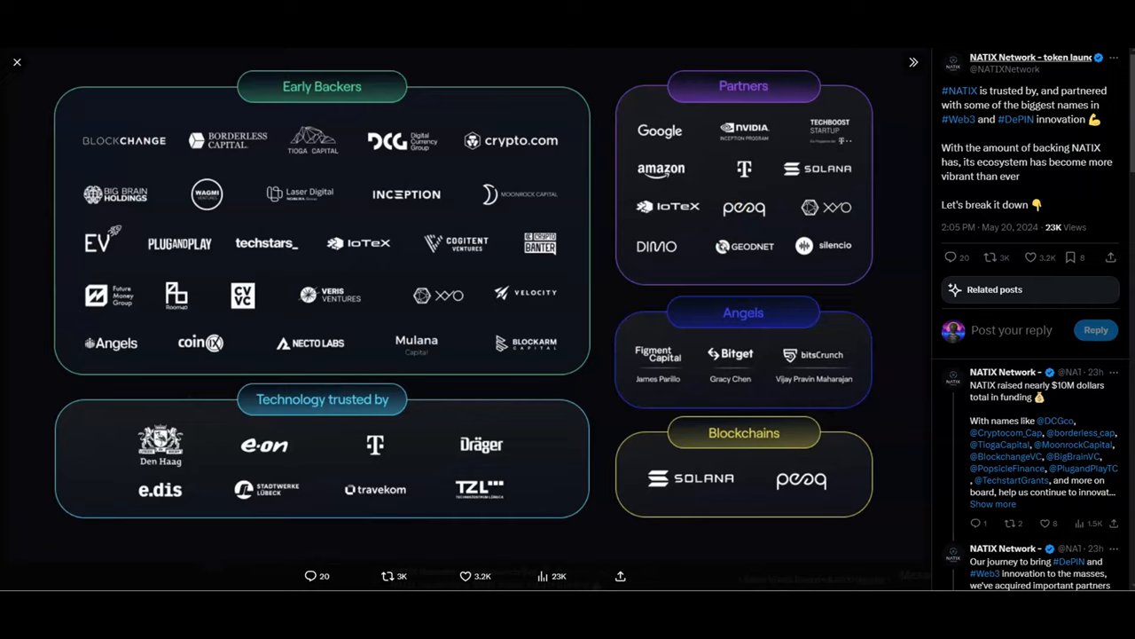
- Switch to the CoinGecko Hivemapper (HONEY) price tab
click(16, 62)
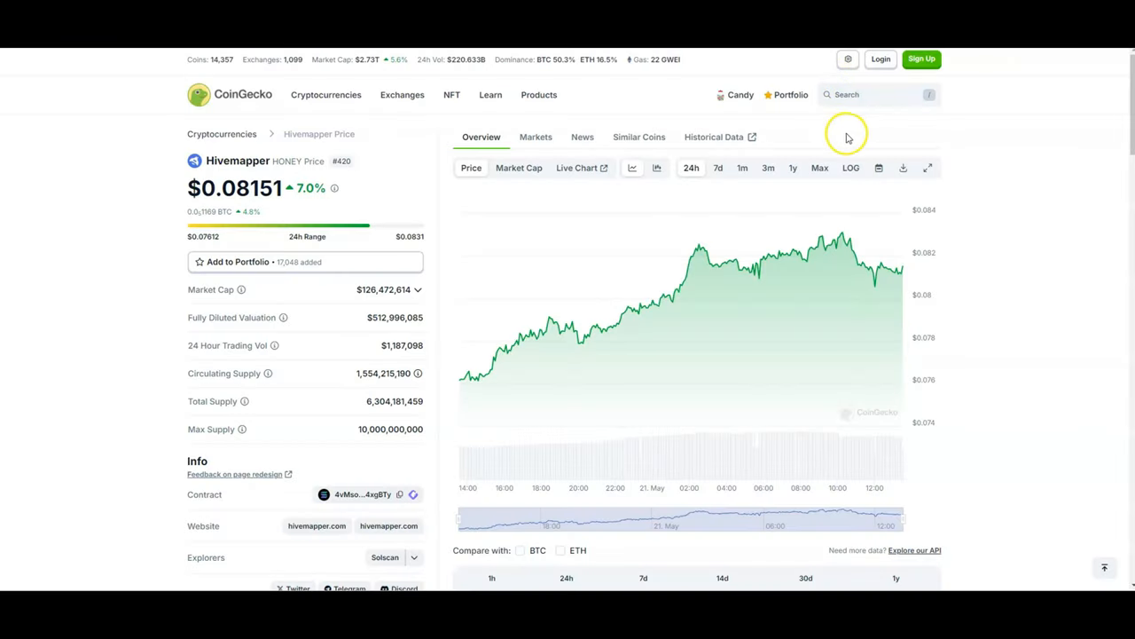
mouse_move(867, 140)
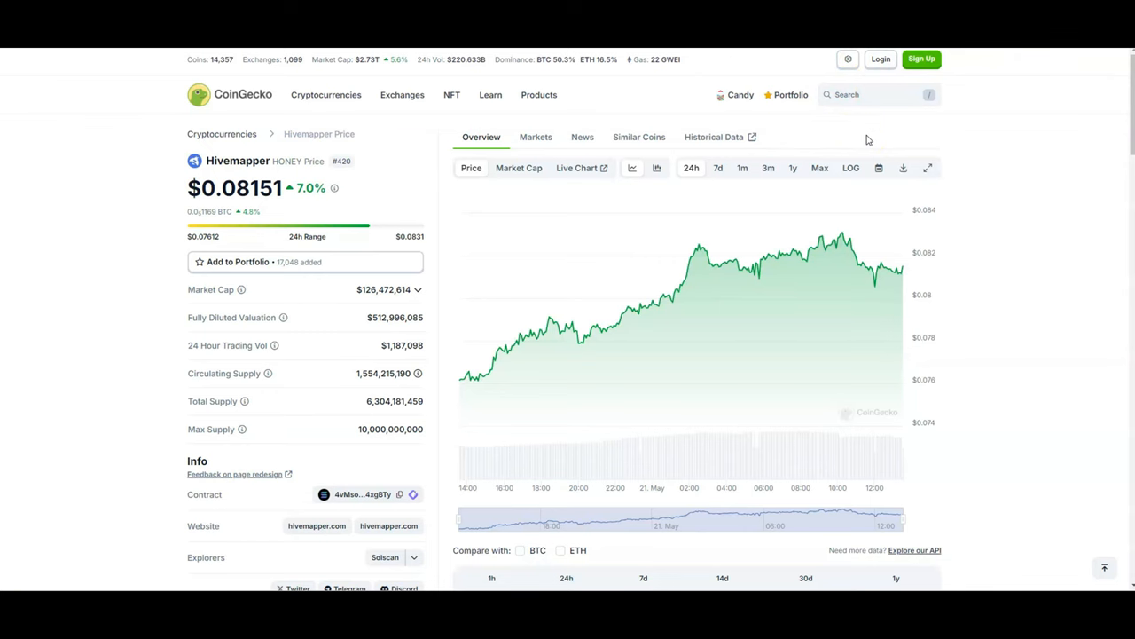
mouse_move(1062, 193)
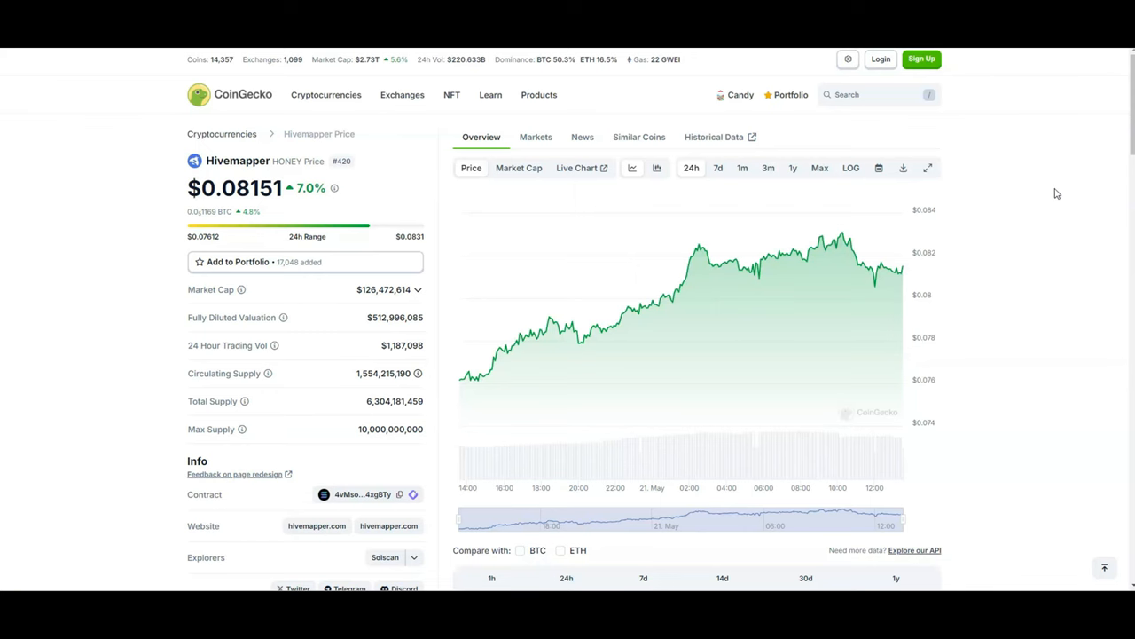
mouse_move(1045, 189)
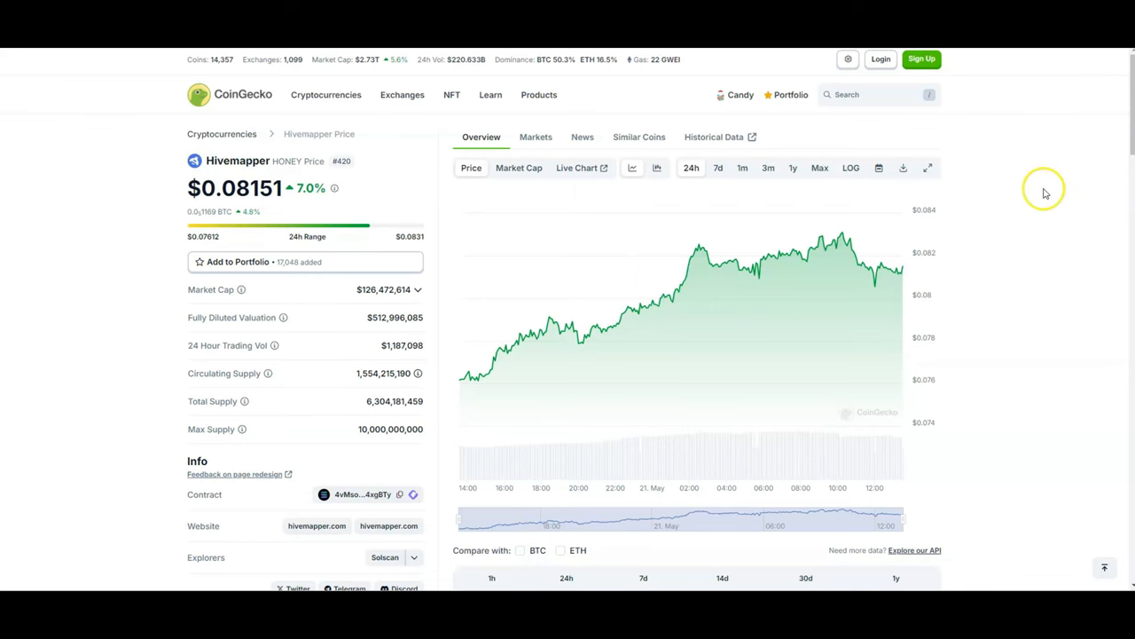
mouse_move(1016, 178)
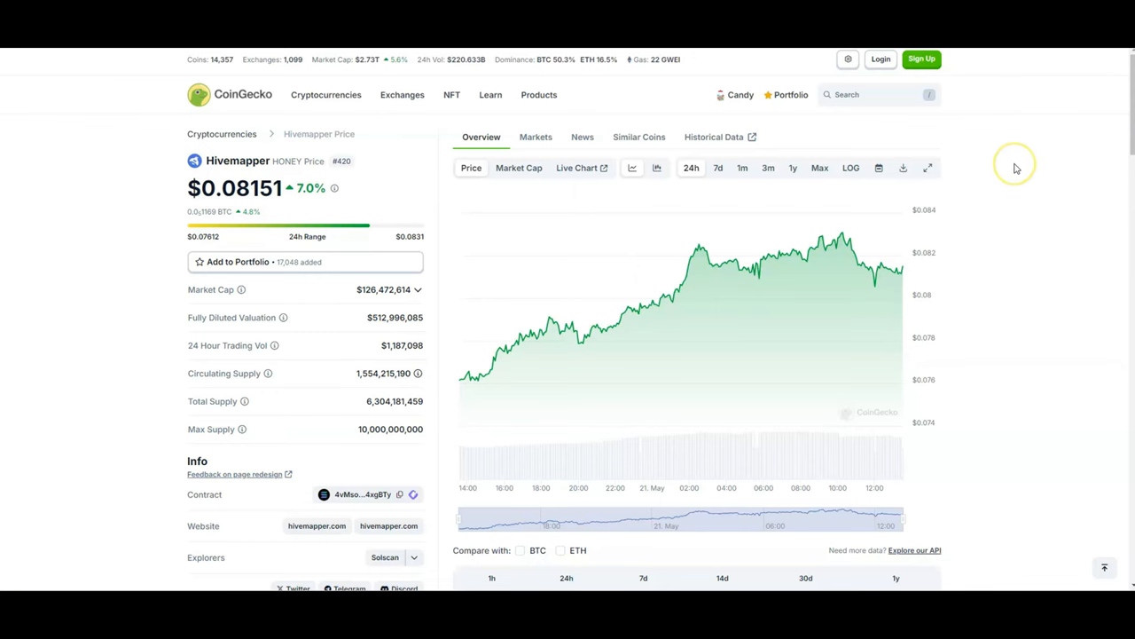
mouse_move(1016, 168)
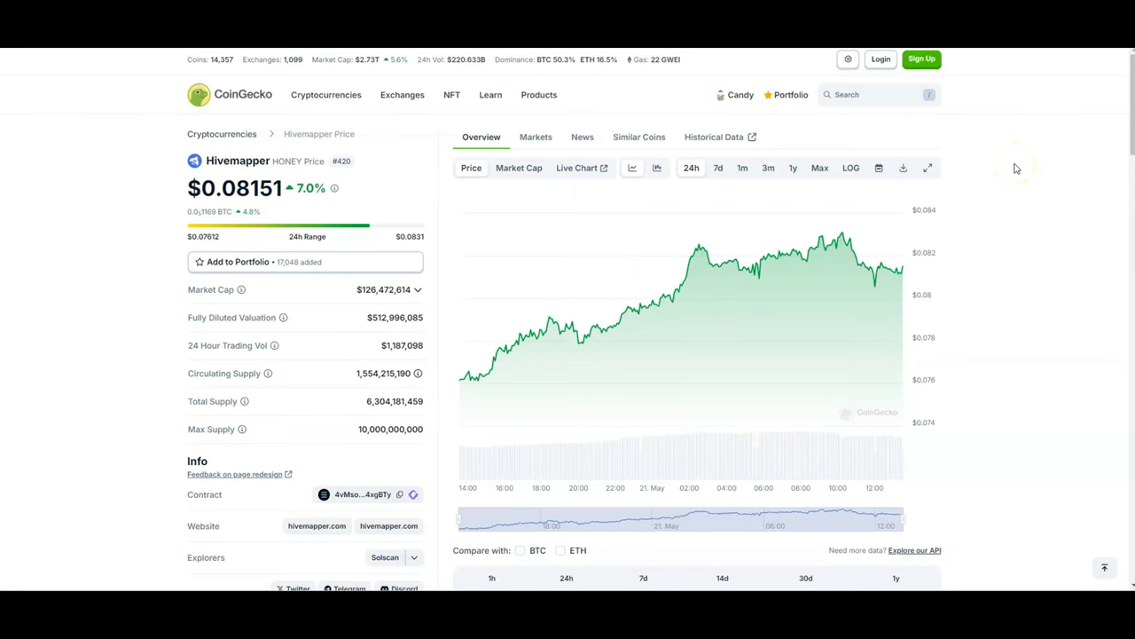
mouse_move(869, 217)
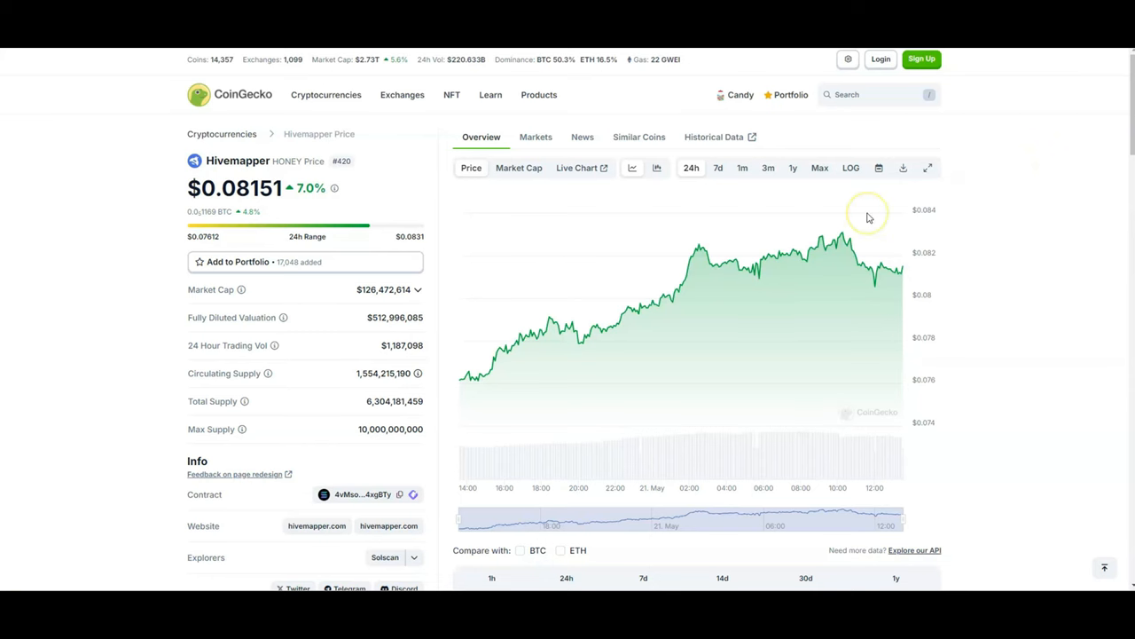
mouse_move(870, 213)
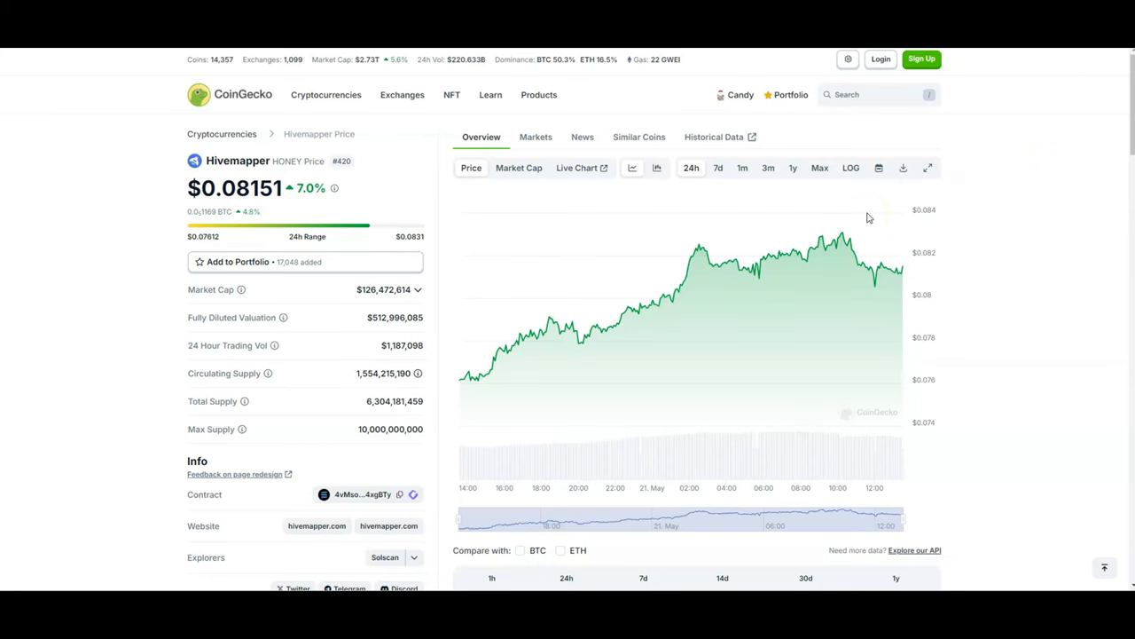
mouse_move(787, 168)
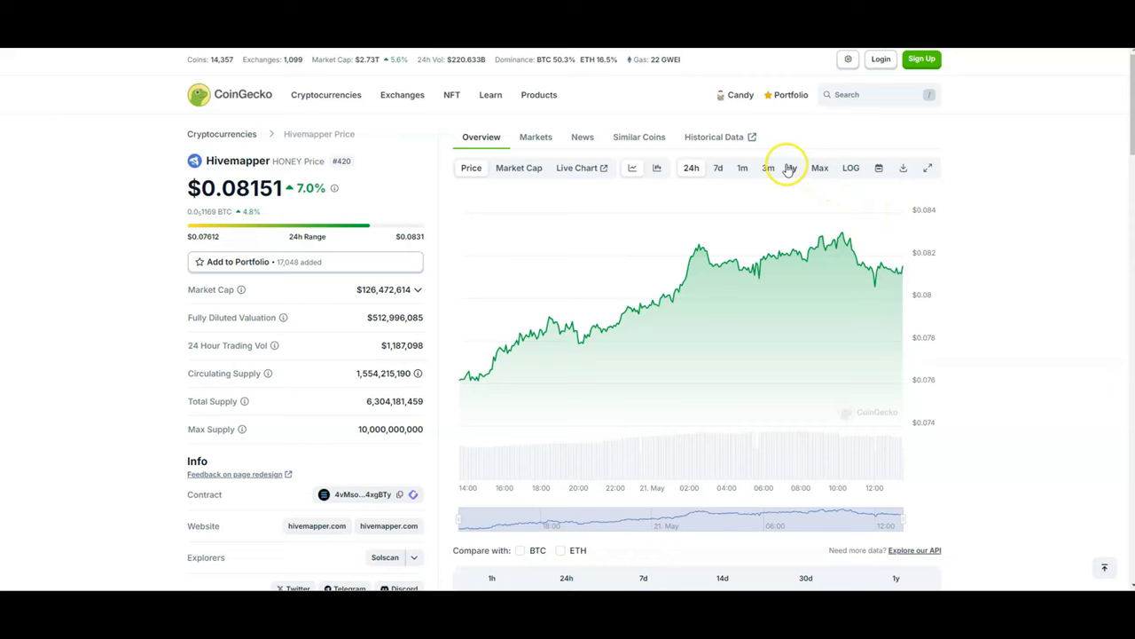
- Set Hivemapper's price chart range to 3m
click(768, 168)
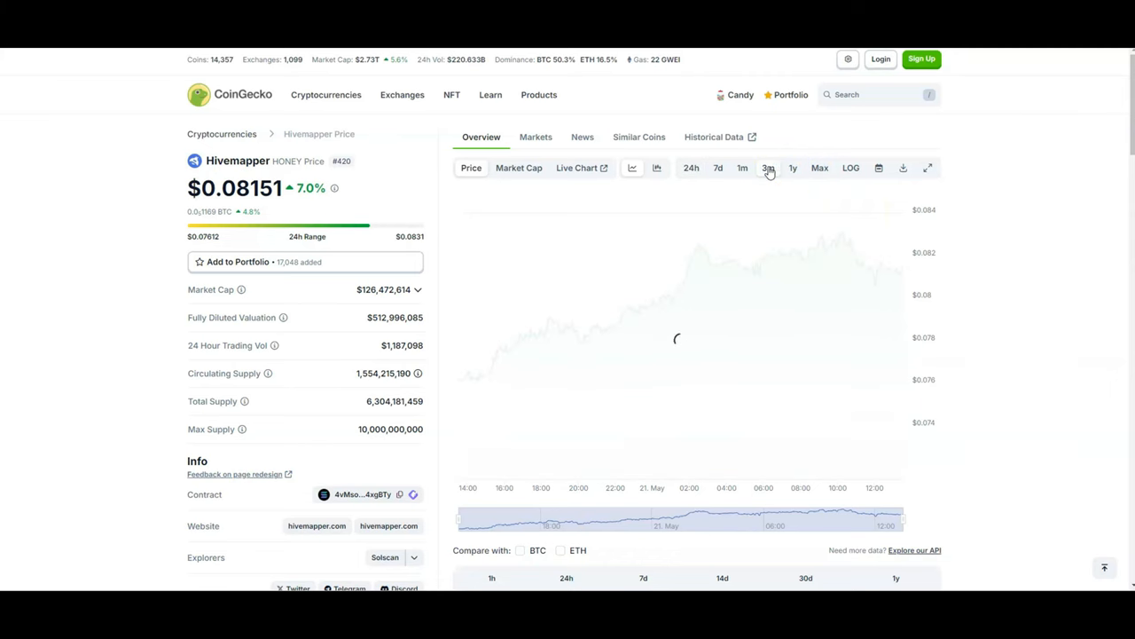
- Reselect 3m and inspect the early-March peak near $0.229
click(768, 167)
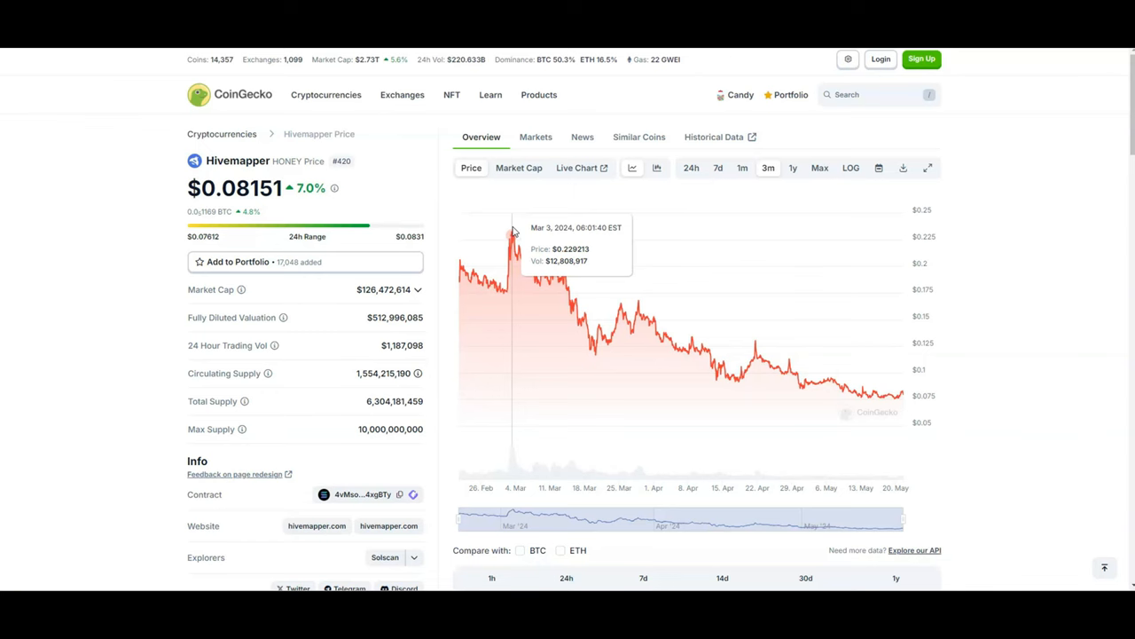
mouse_move(519, 221)
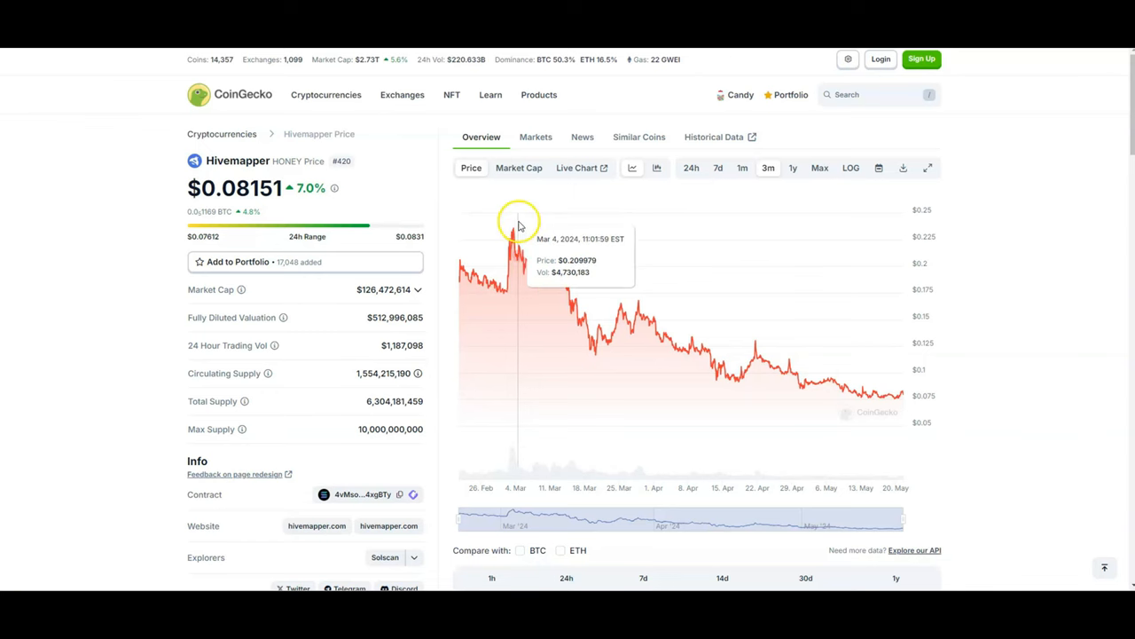
mouse_move(519, 227)
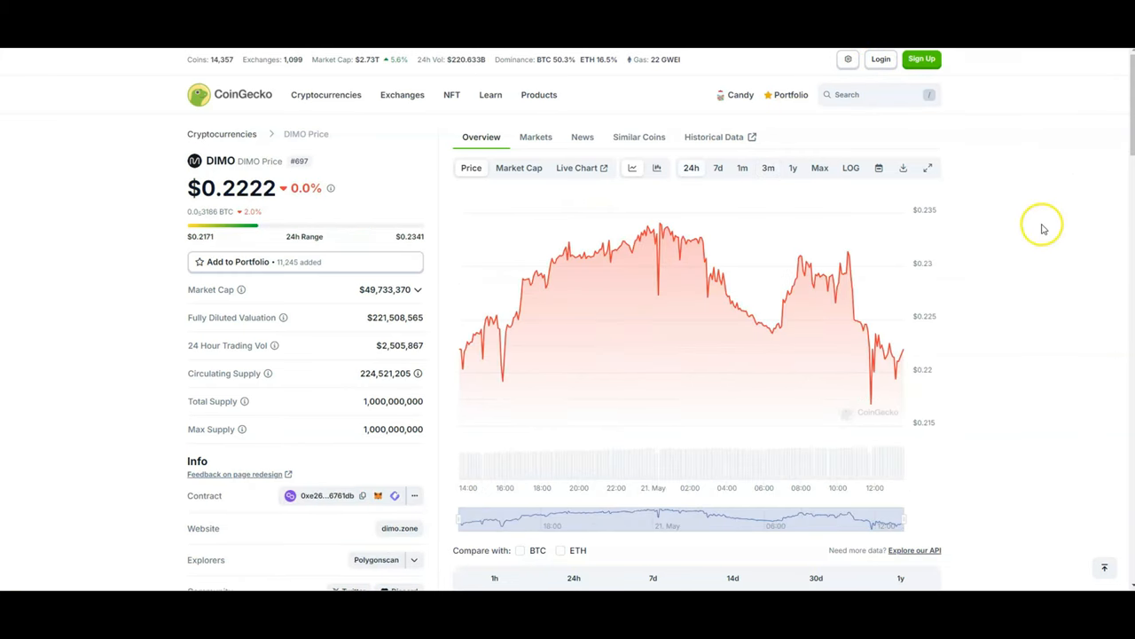
mouse_move(1044, 226)
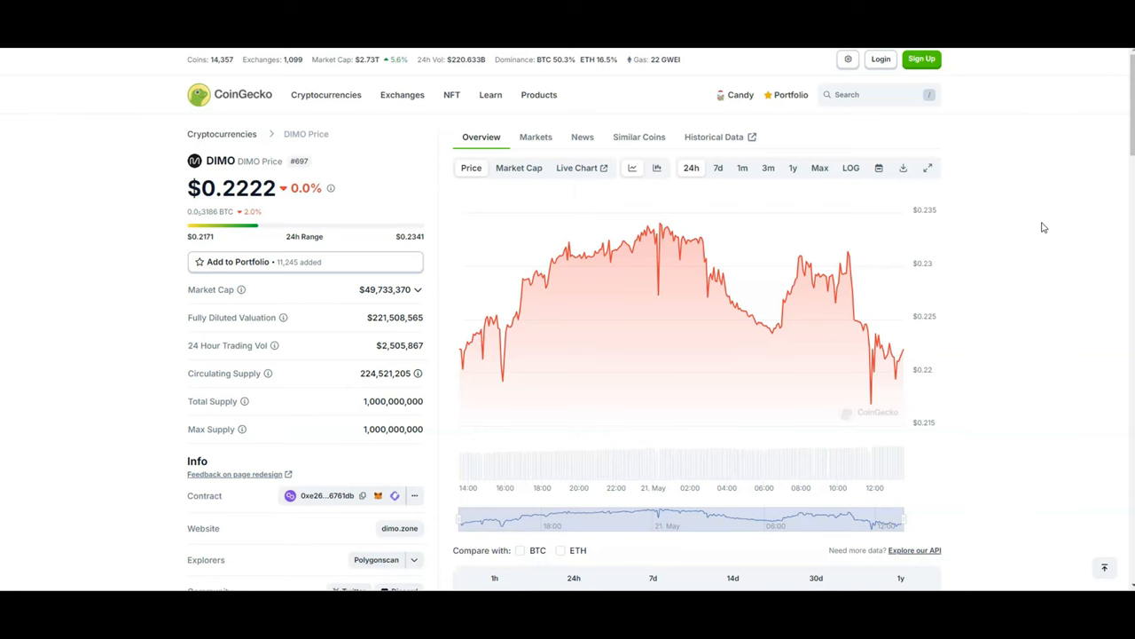
mouse_move(1042, 220)
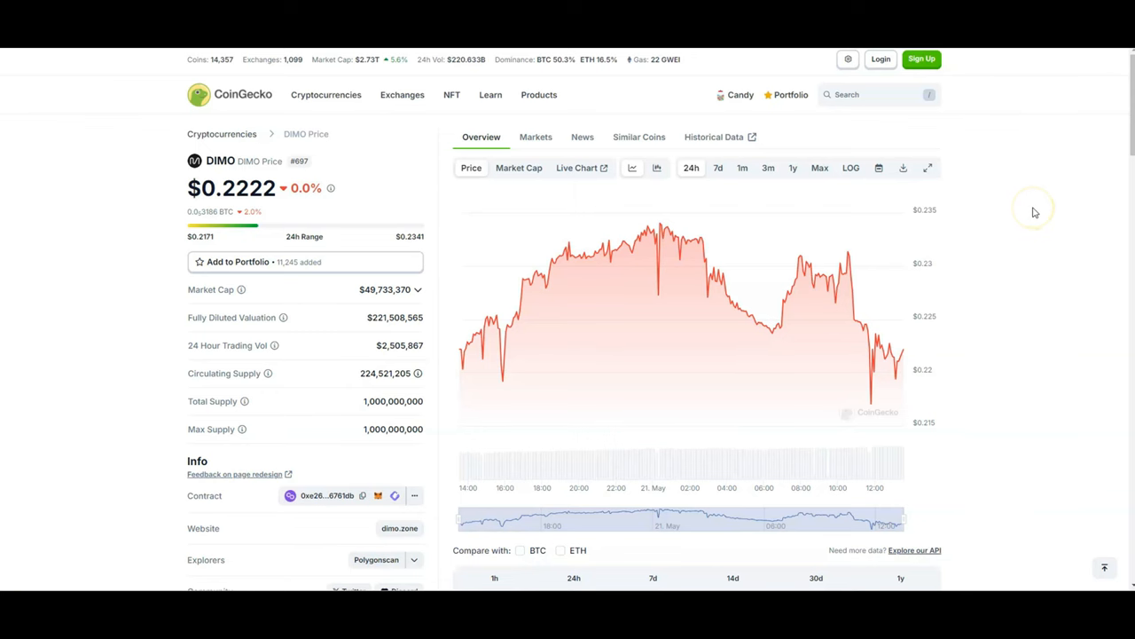
mouse_move(1030, 204)
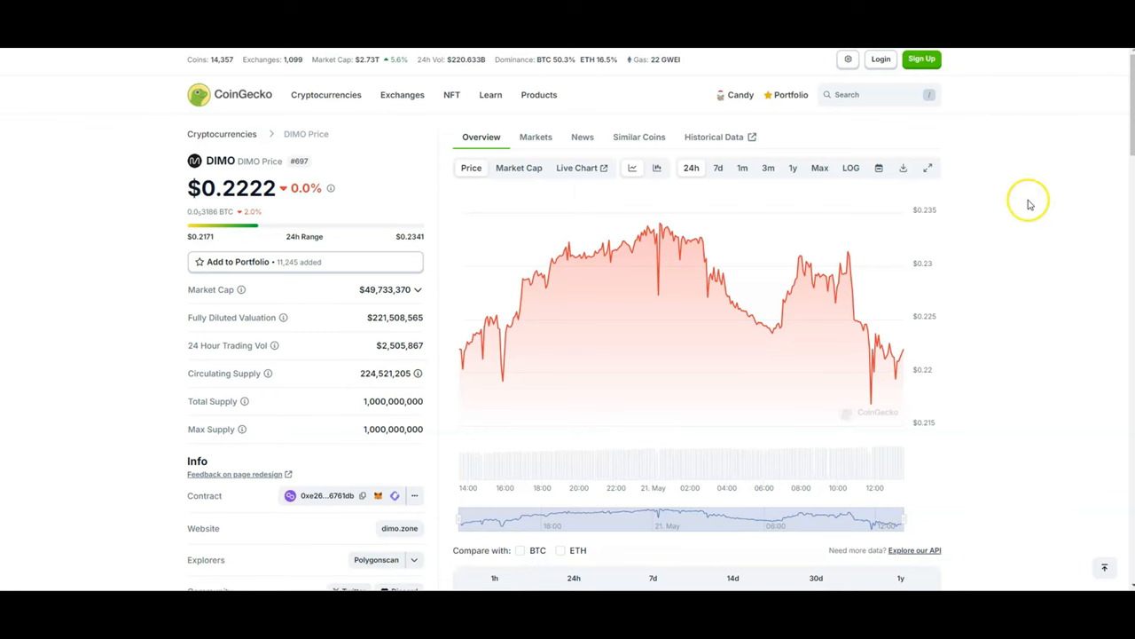
mouse_move(1029, 203)
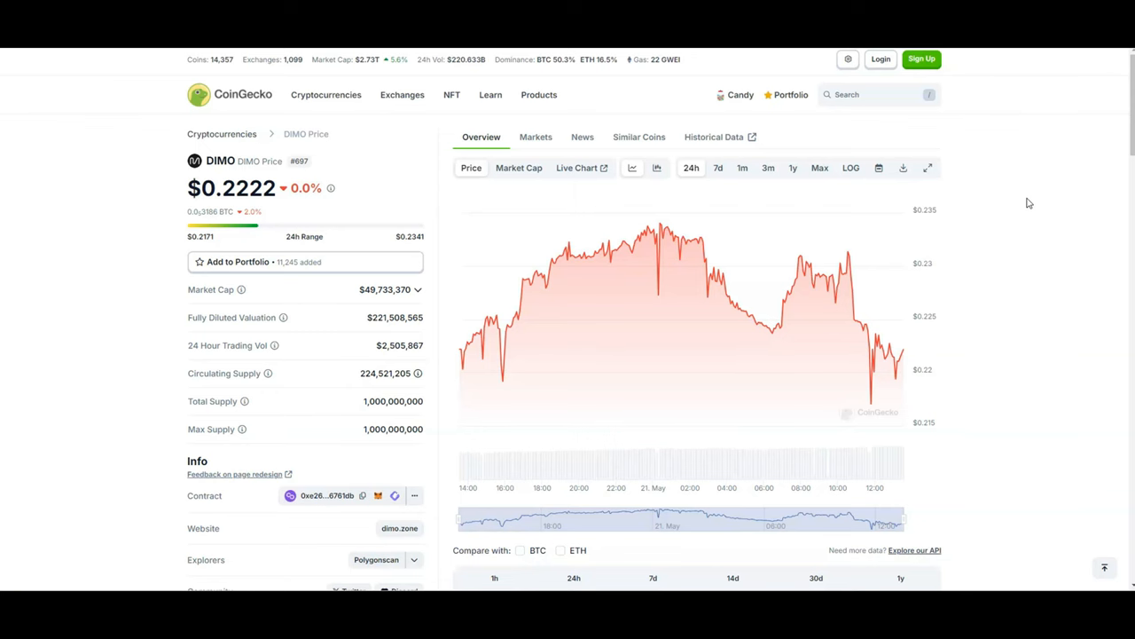
mouse_move(934, 258)
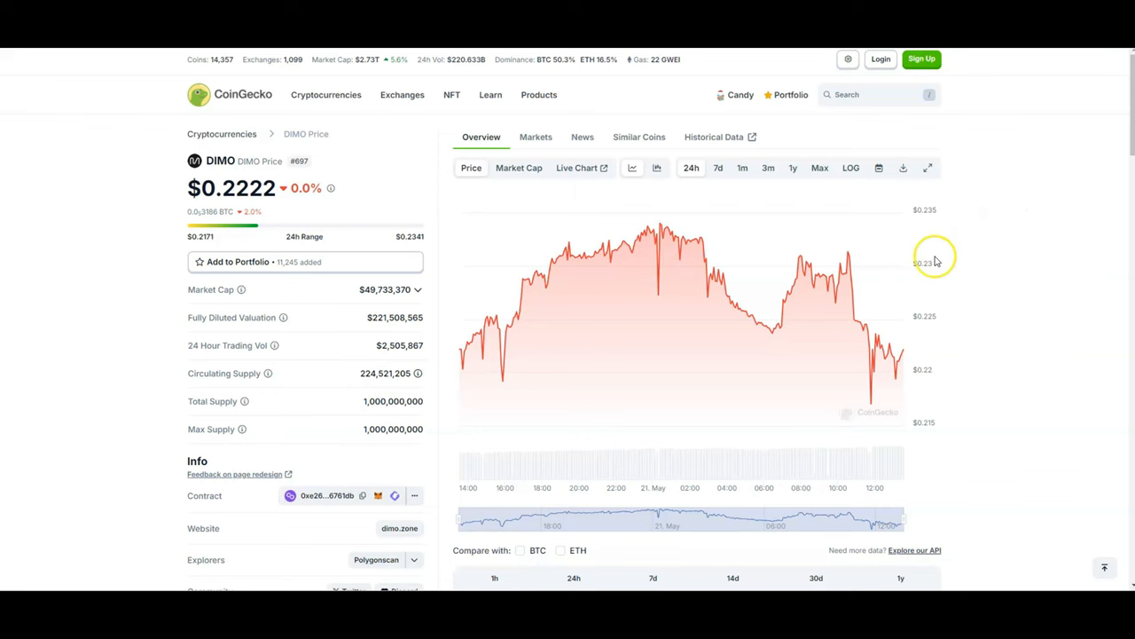
mouse_move(945, 253)
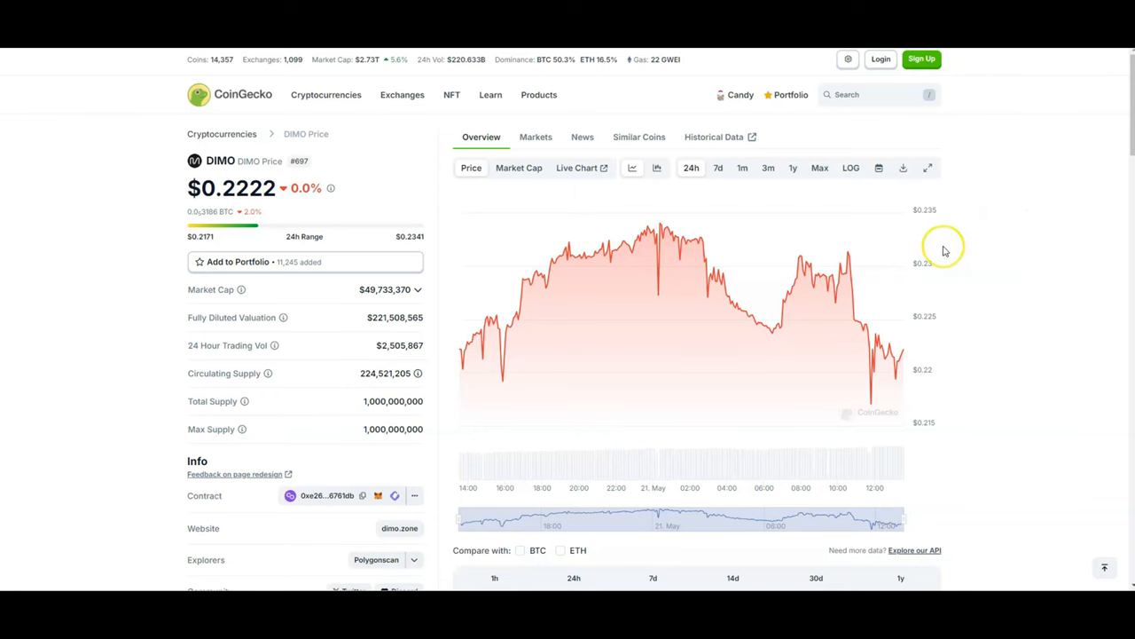
mouse_move(945, 251)
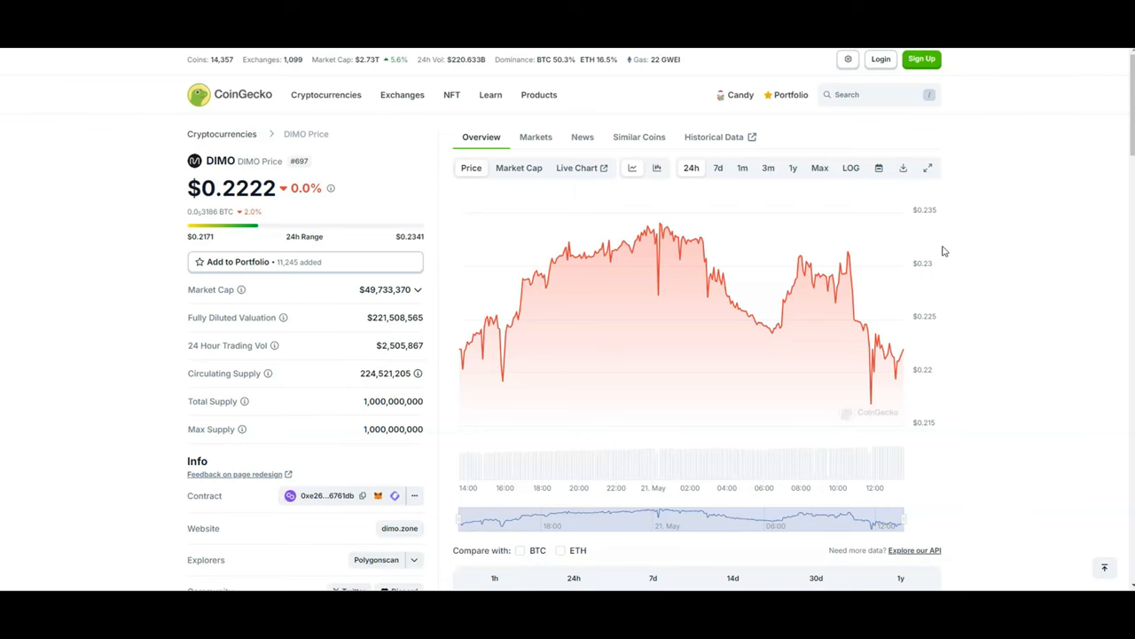
mouse_move(893, 222)
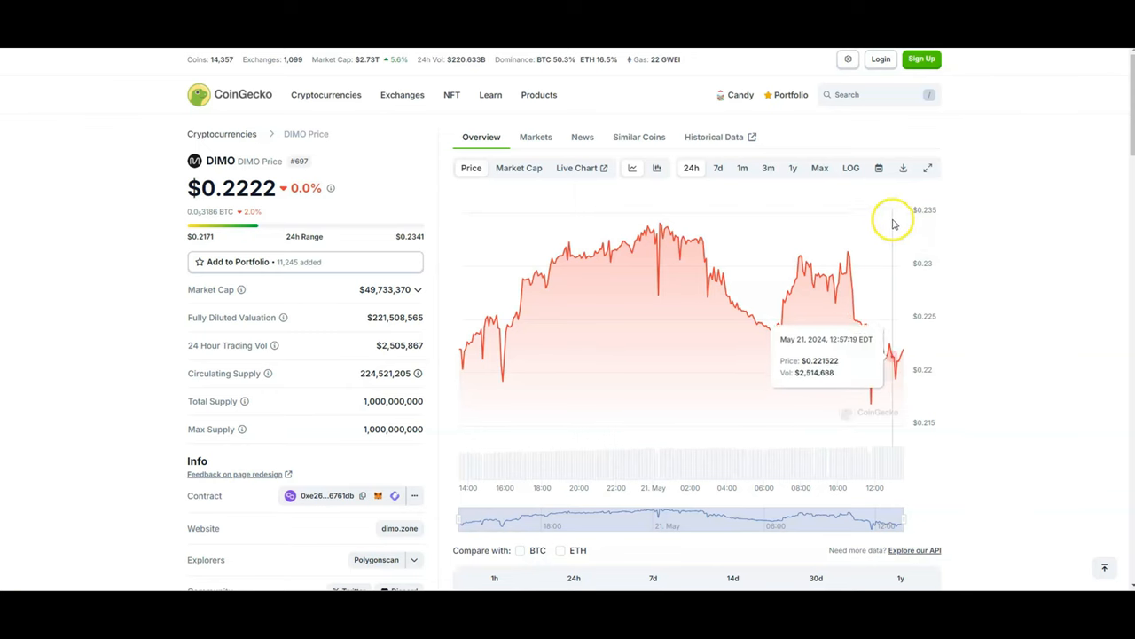
mouse_move(893, 220)
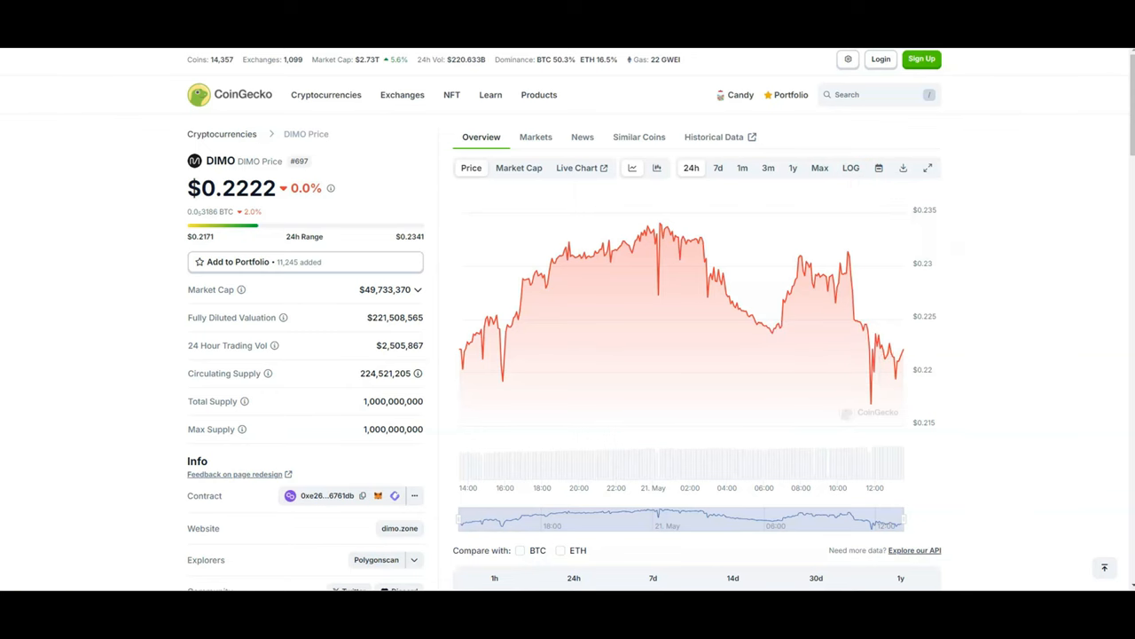